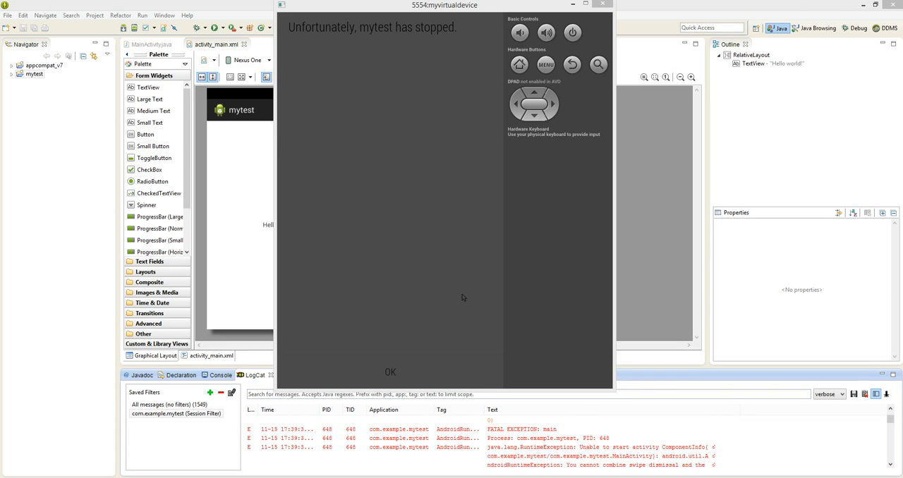
mouse_move(500, 350)
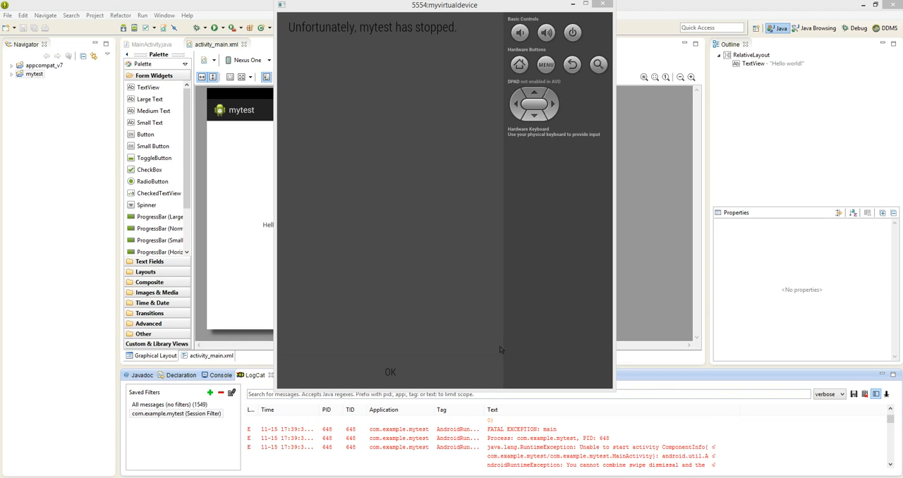
Inspect the FATAL EXCEPTION RuntimeException crash entries, then launch Android Virtual Device Manager from the Window menu.
click(491, 446)
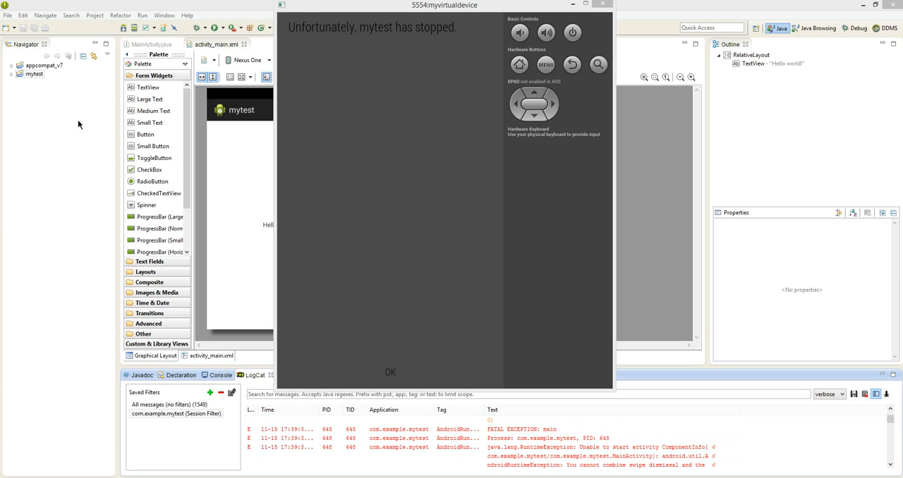
mouse_move(401, 17)
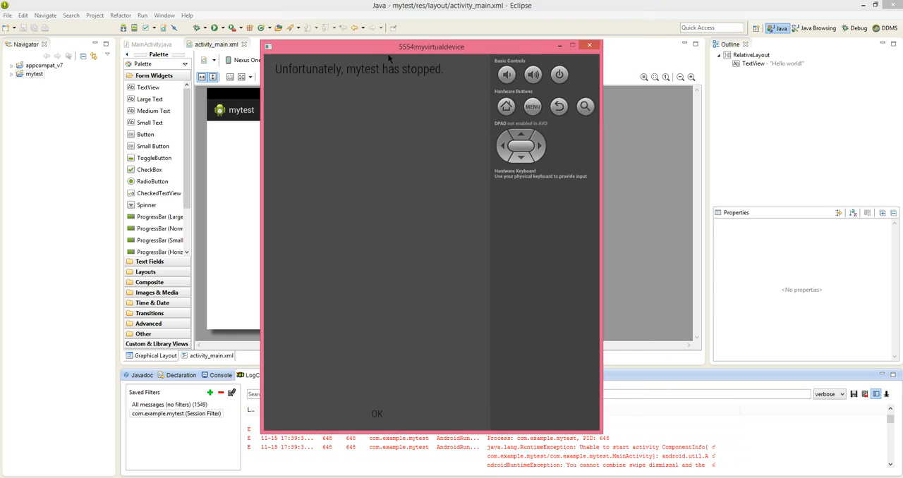
drag(432, 45, 330, 9)
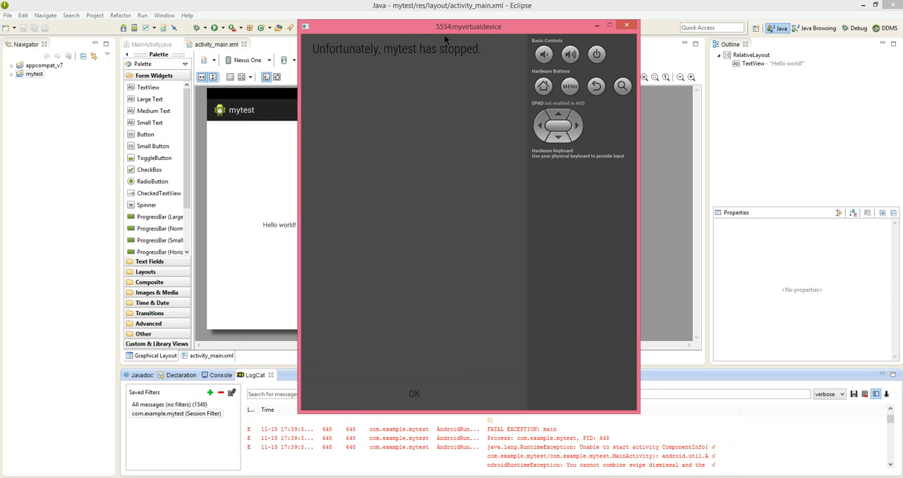
mouse_move(349, 85)
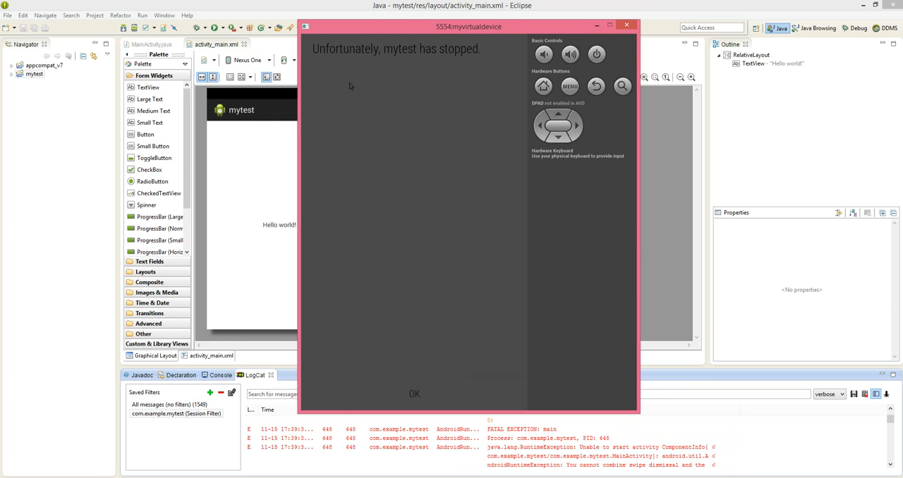
mouse_move(378, 43)
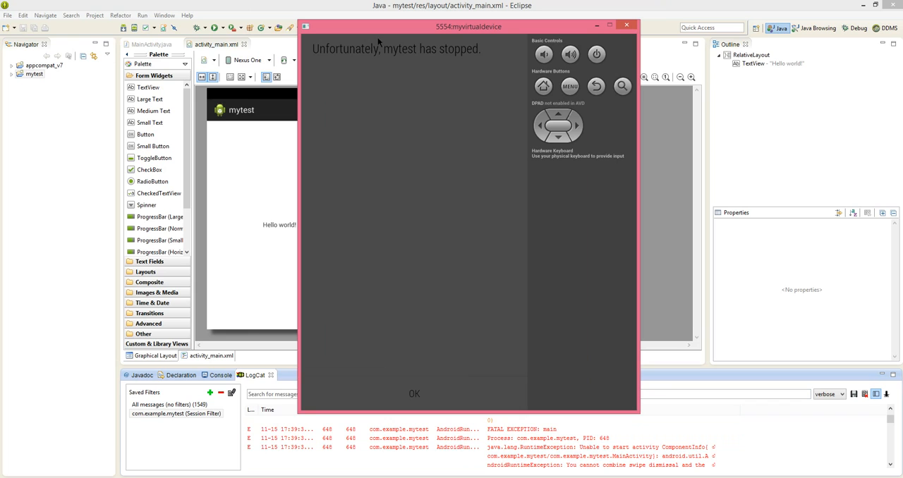
drag(468, 26, 412, 21)
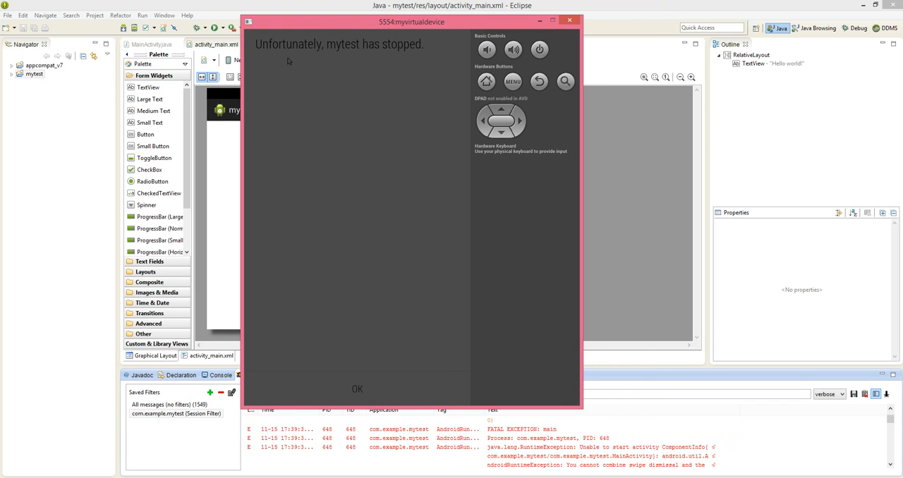
mouse_move(277, 60)
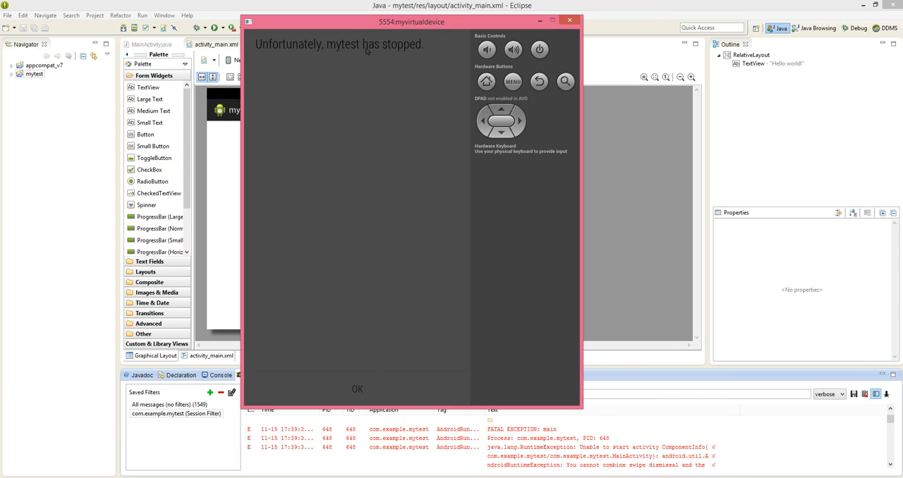
mouse_move(358, 62)
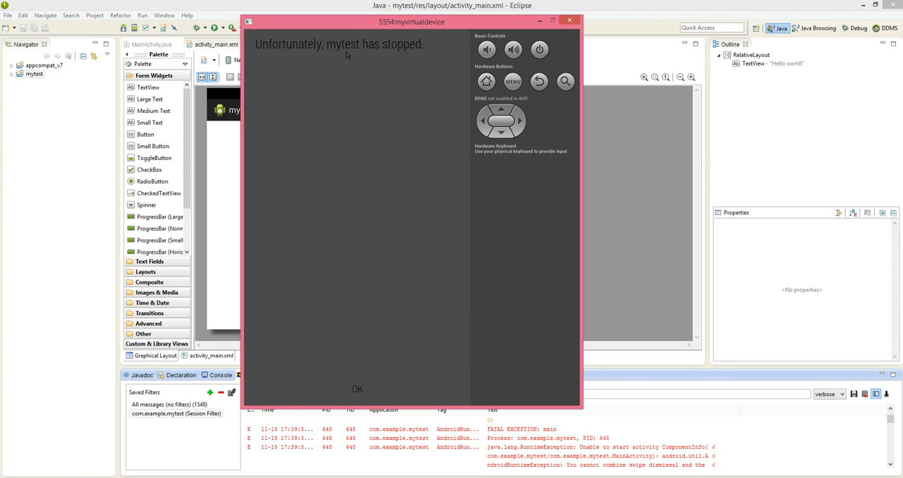
mouse_move(356, 62)
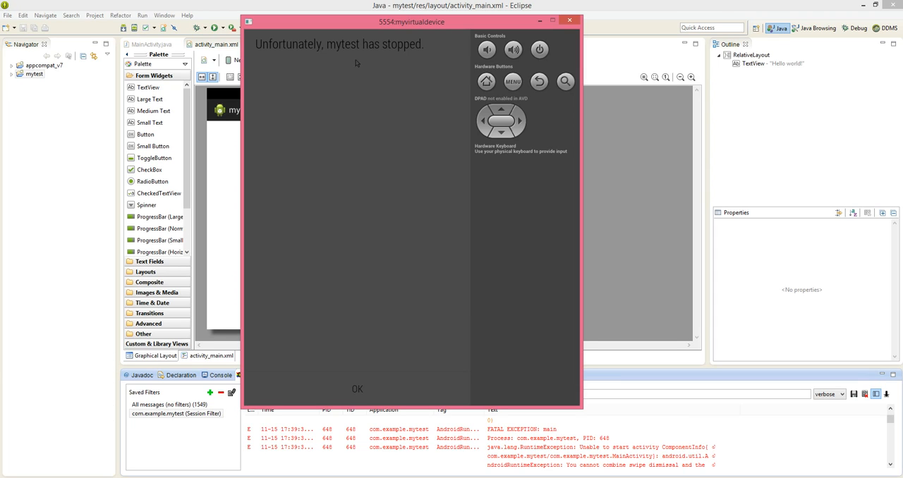
mouse_move(411, 59)
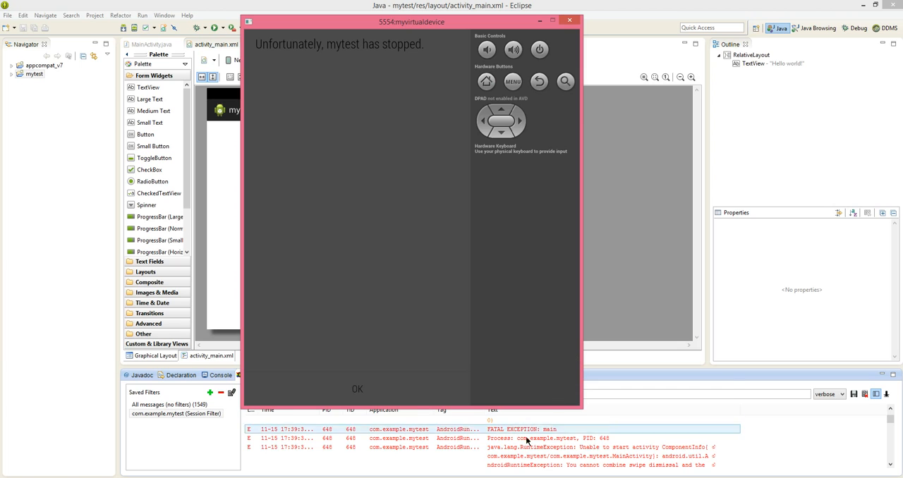
click(529, 445)
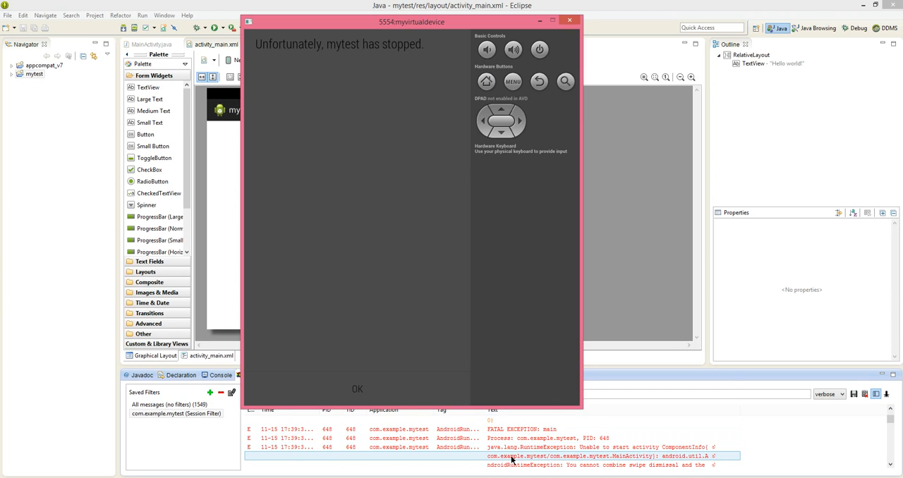
click(536, 446)
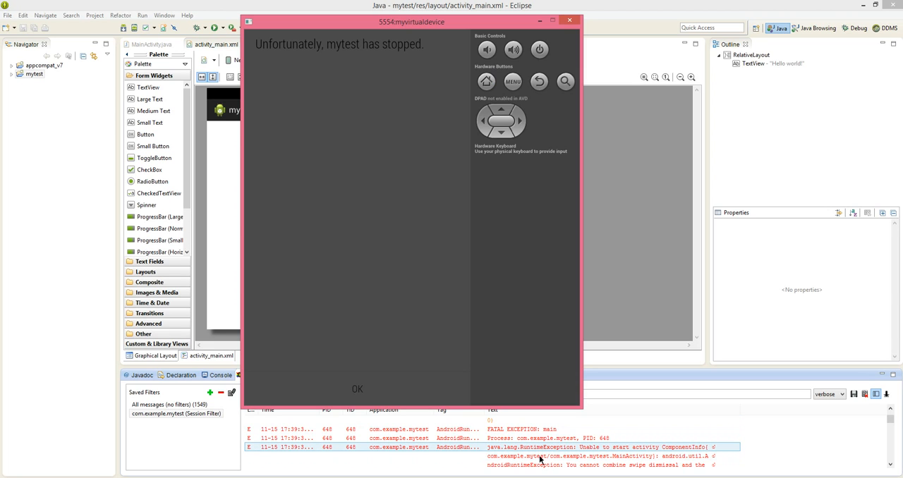
mouse_move(516, 460)
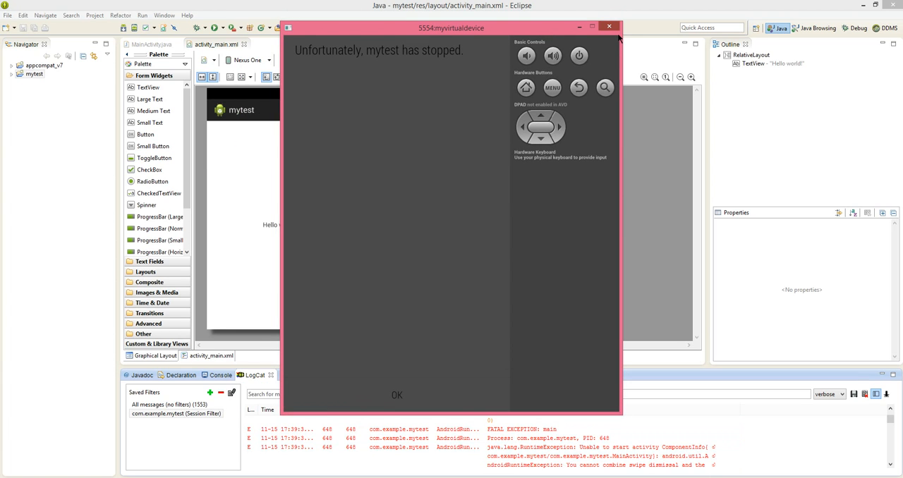
click(164, 14)
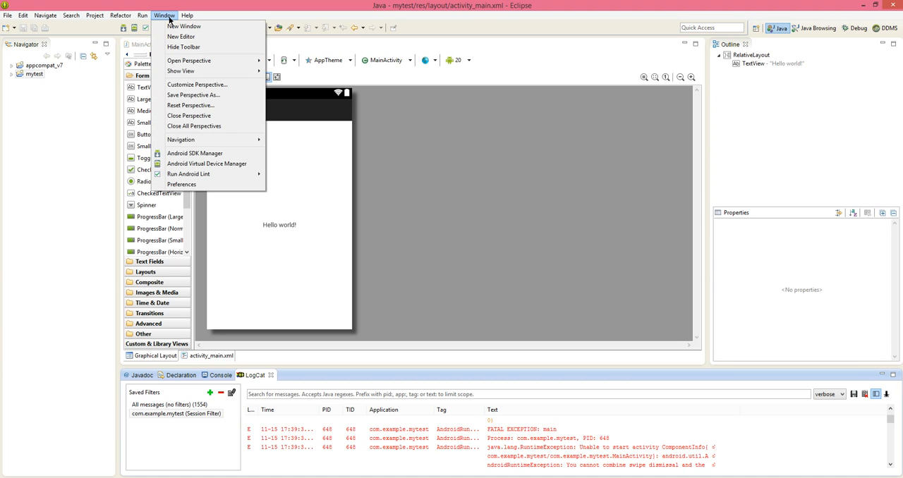
mouse_move(206, 157)
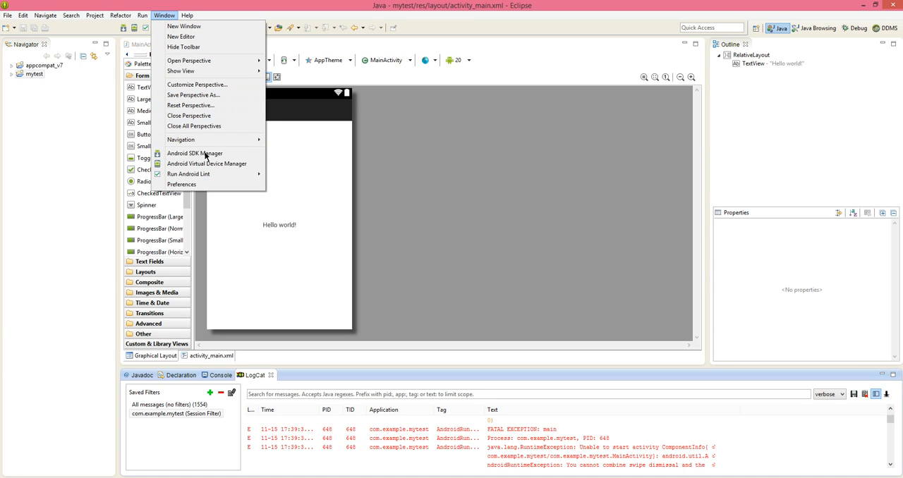
mouse_move(209, 165)
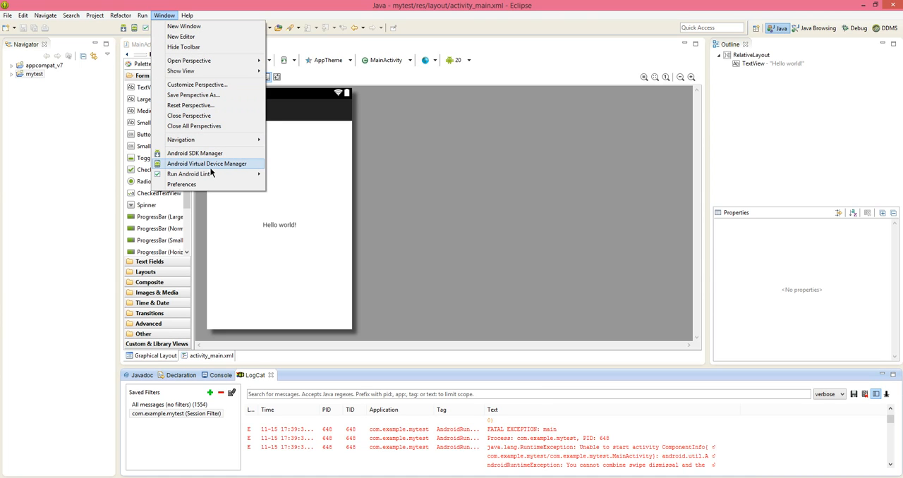
click(206, 163)
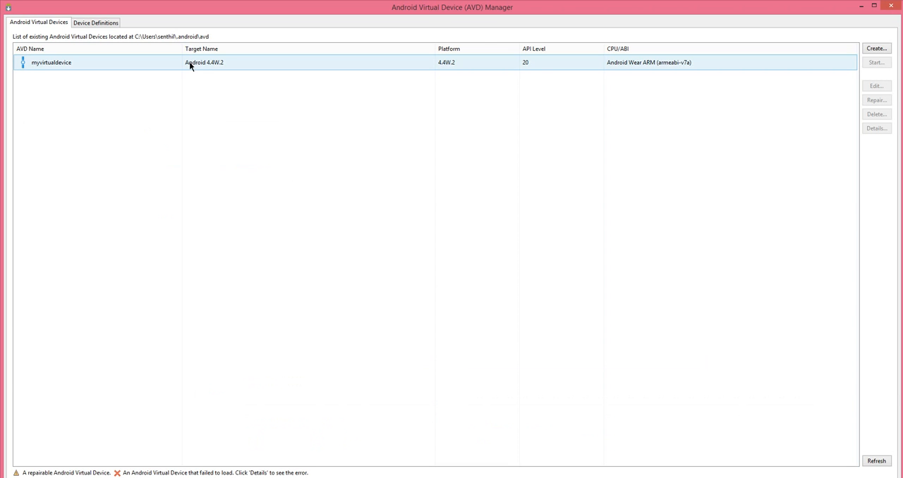
Select the myvirtualdevice row (Android 4.4W.2, API 20) in the device list.
click(190, 62)
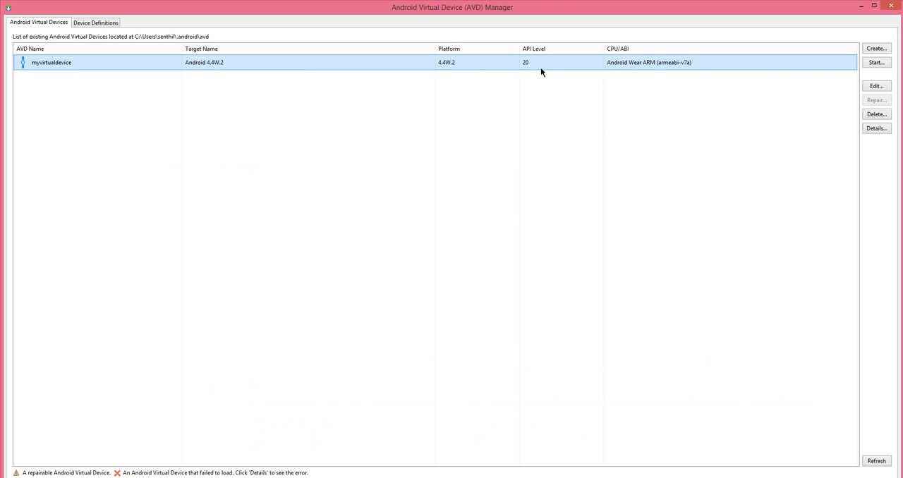
mouse_move(543, 78)
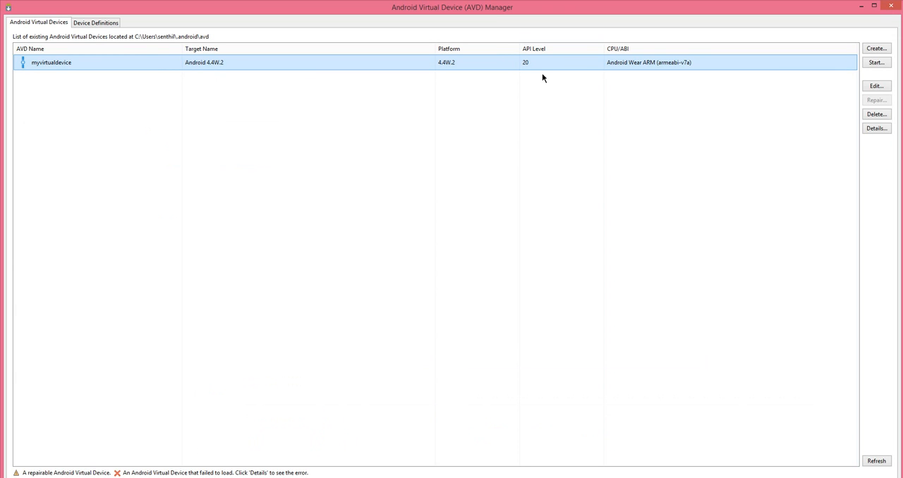
mouse_move(273, 79)
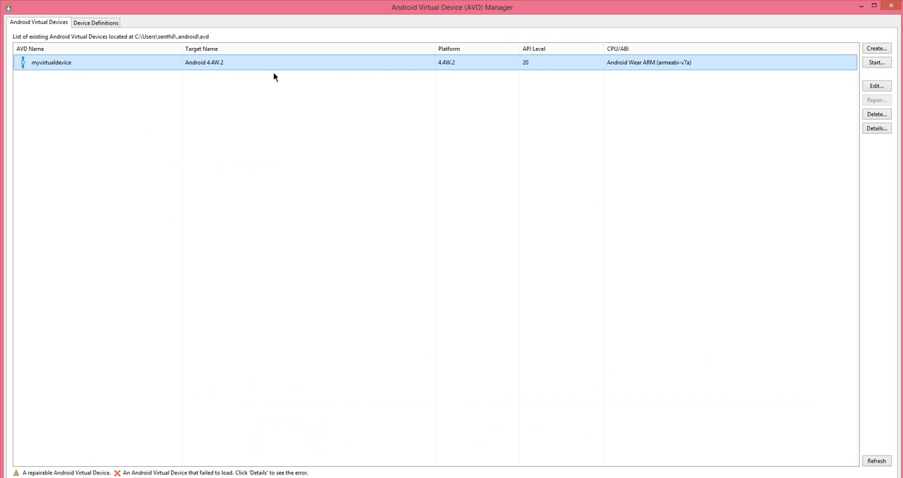
mouse_move(229, 73)
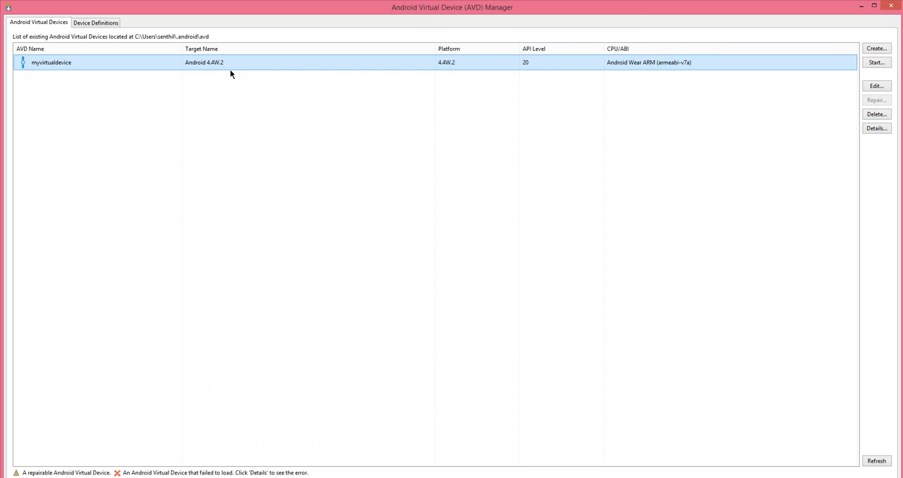
mouse_move(467, 76)
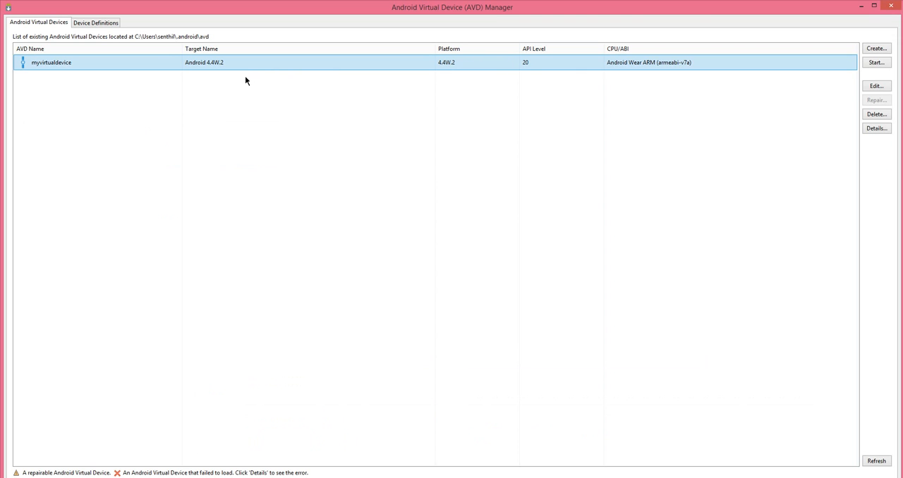
mouse_move(493, 96)
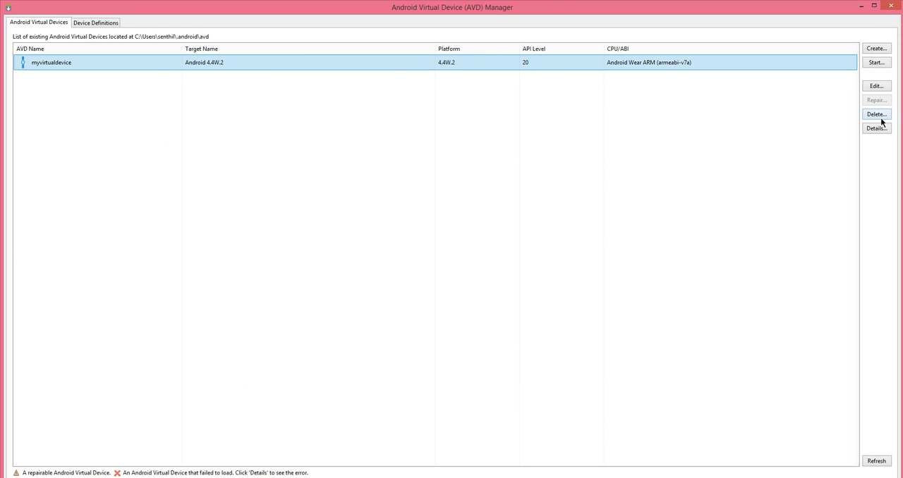
Remove the API 20 device and start a new one named Myvirtualdevice, Nexus S, targeting Android 4.4.2 API 19.
click(876, 113)
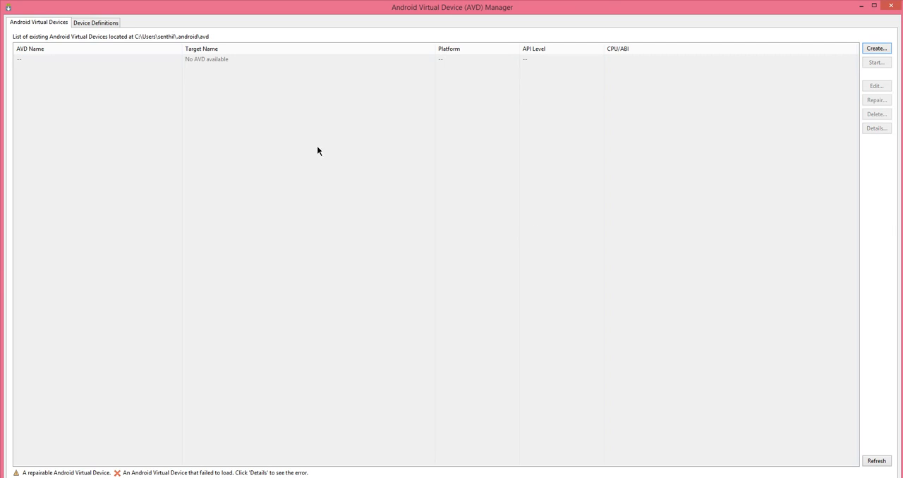
click(876, 48)
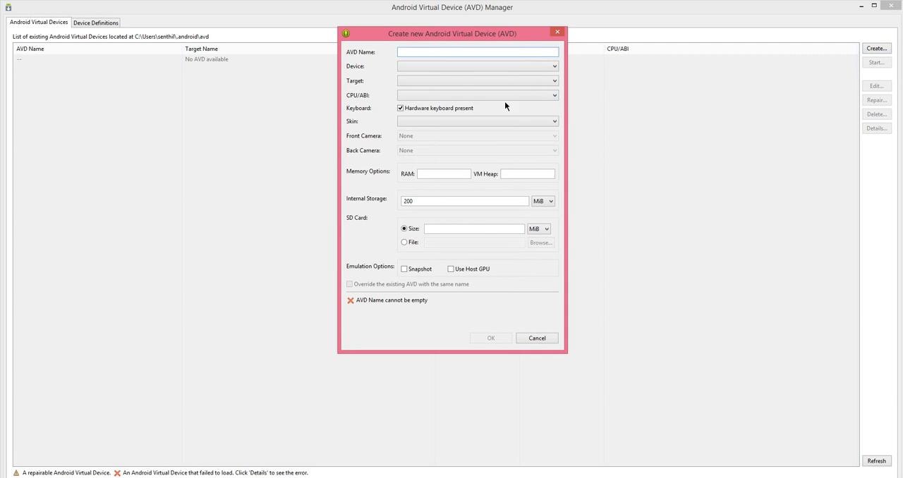
mouse_move(534, 59)
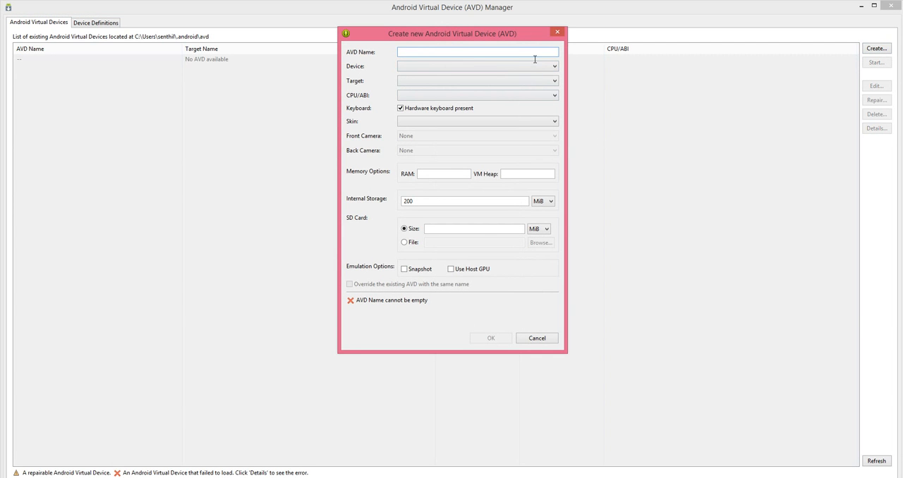
text(Myvirtualdevice)
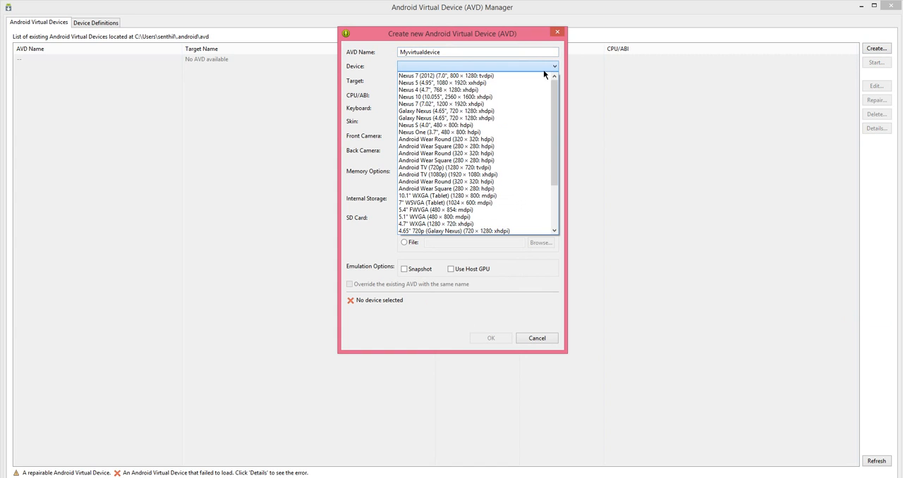
click(434, 124)
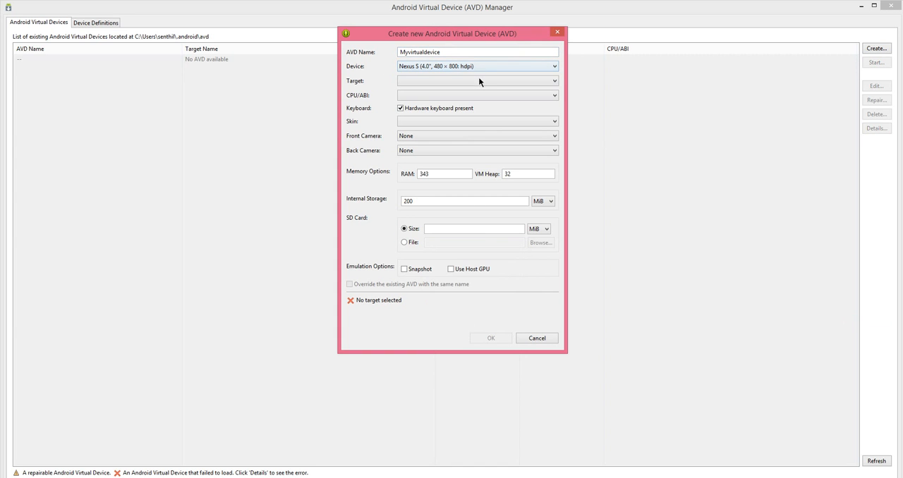
click(477, 80)
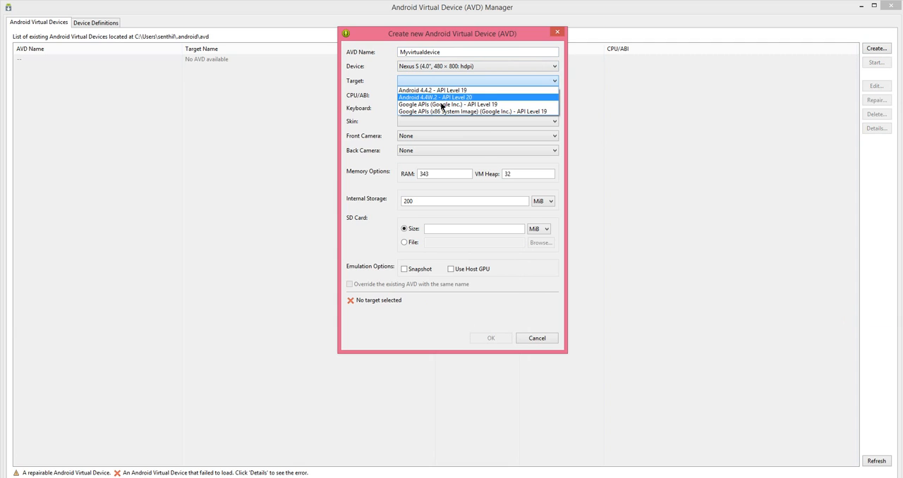
mouse_move(455, 107)
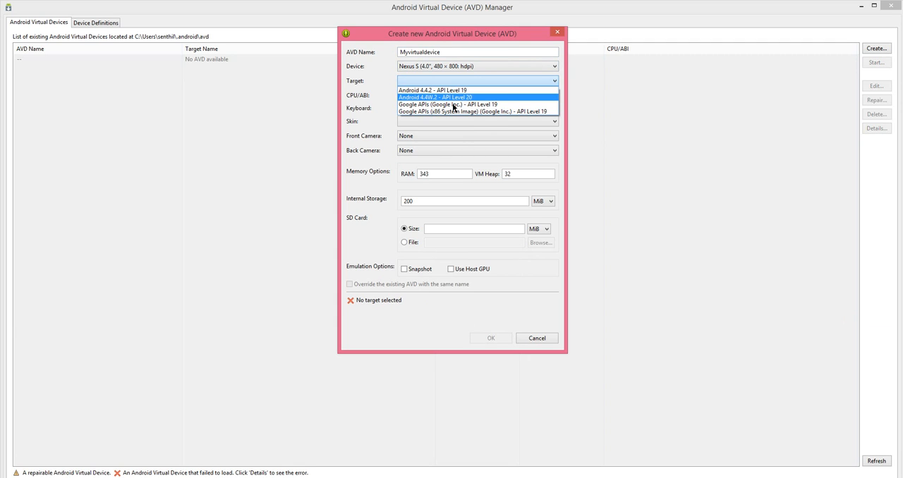
mouse_move(431, 90)
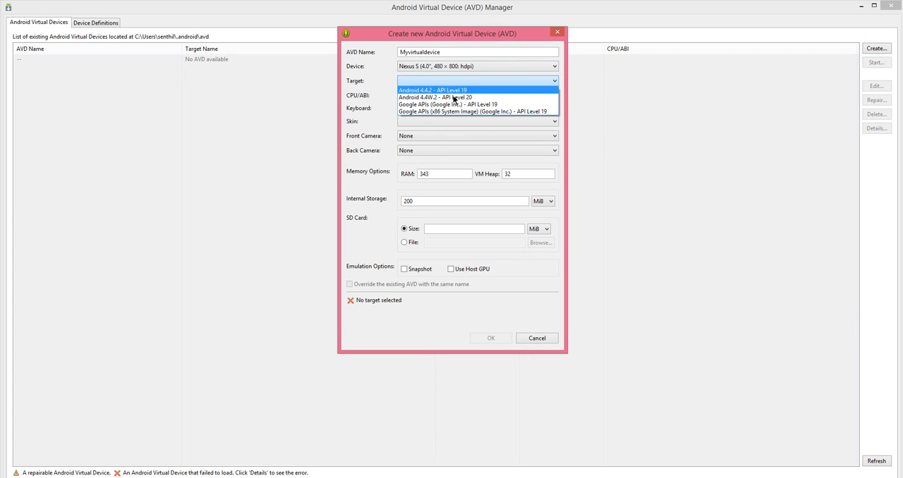
click(431, 90)
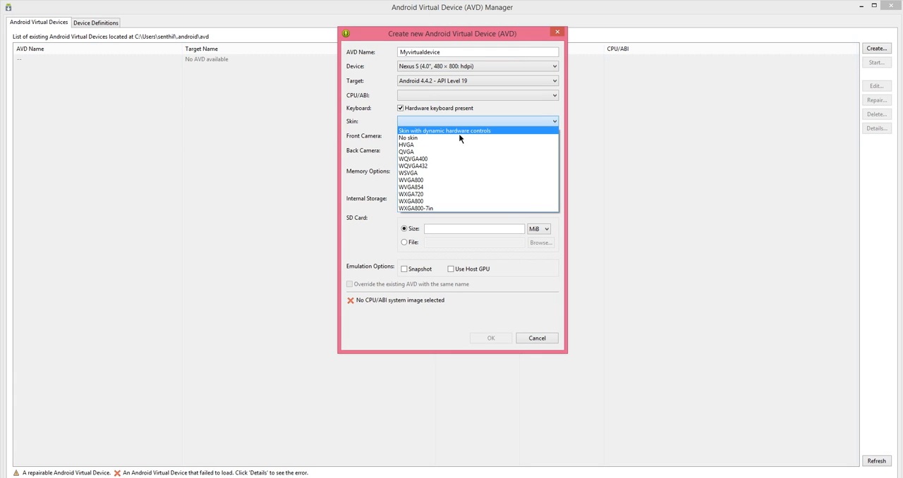
Use the dynamic-hardware-controls skin, emulated front and back cameras, 512 MB RAM, ARM armeabi-v7a image, and create it.
click(444, 130)
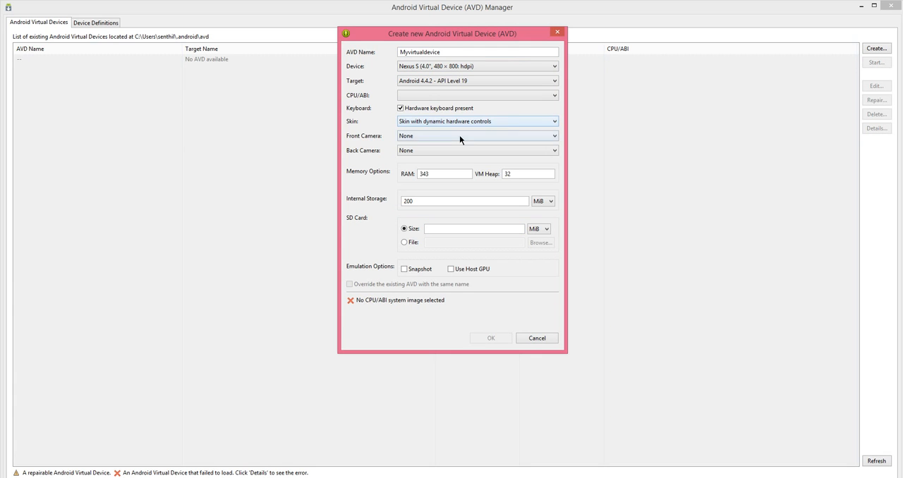
click(476, 135)
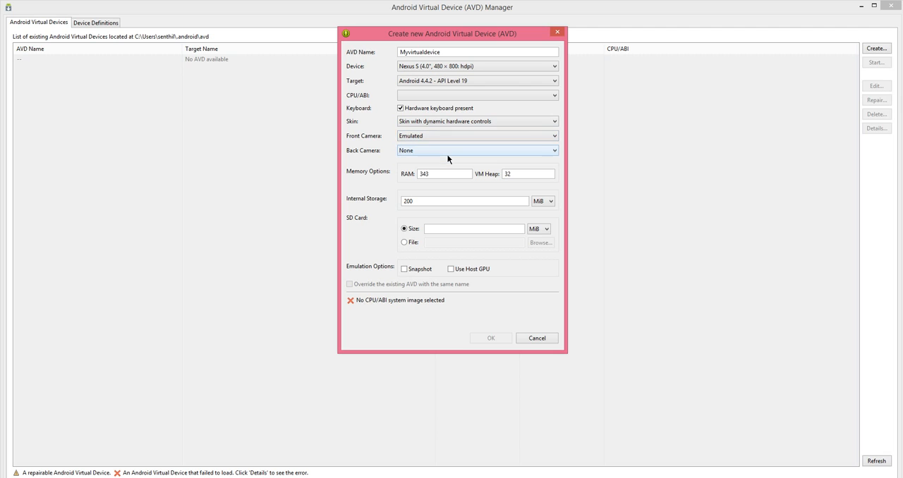
click(477, 150)
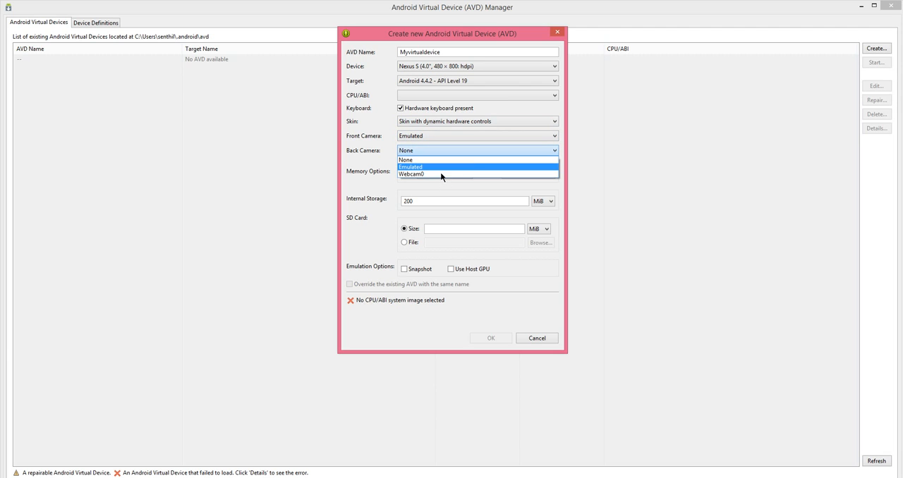
click(409, 167)
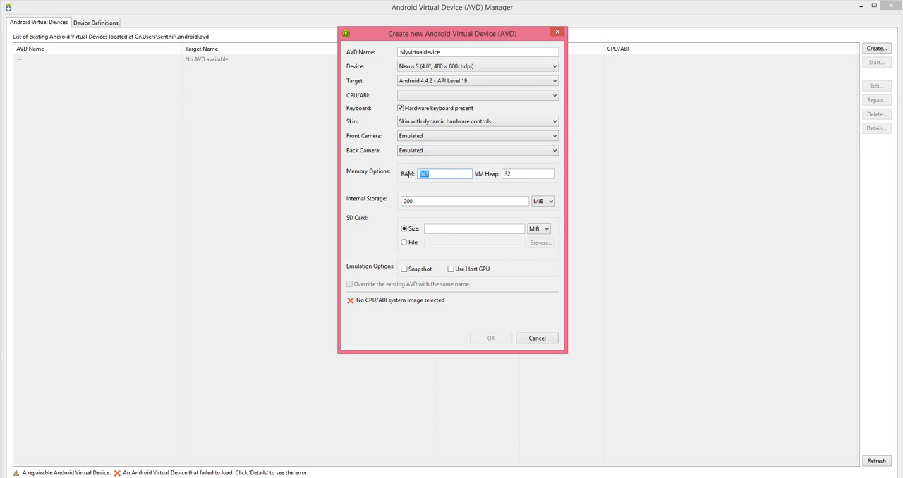
text(512)
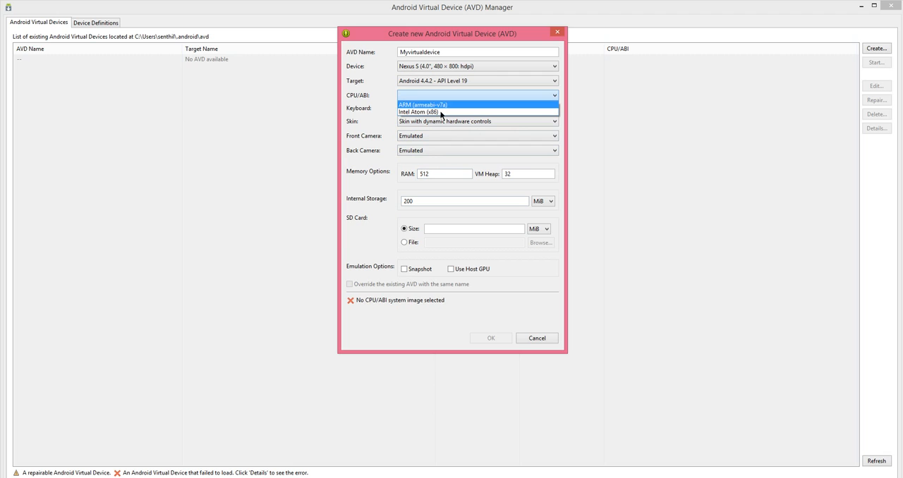
click(424, 104)
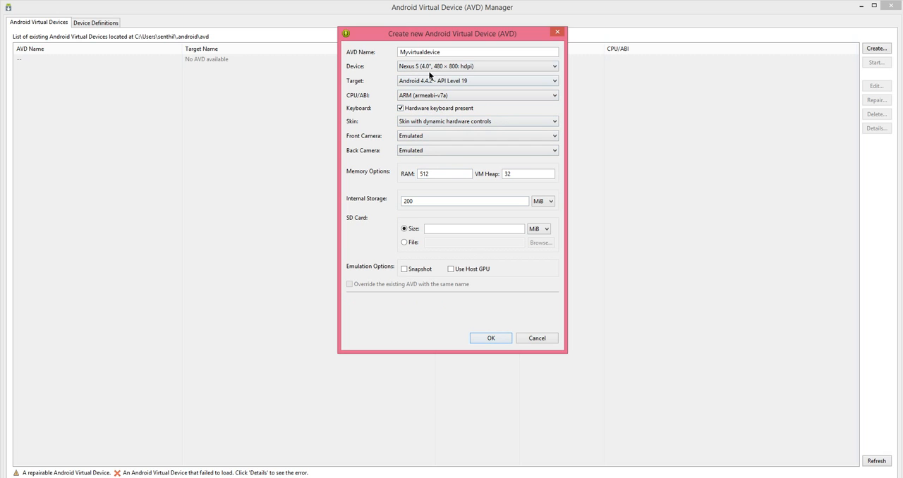
drag(452, 34, 331, 28)
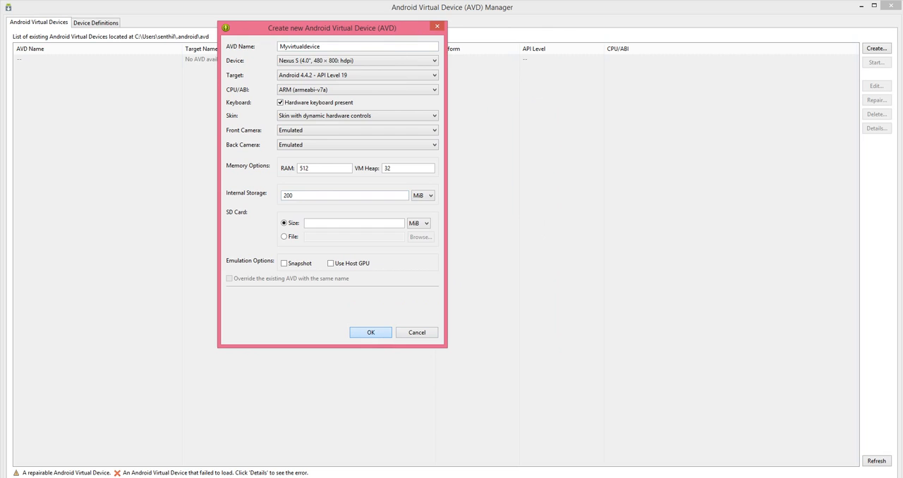
click(369, 333)
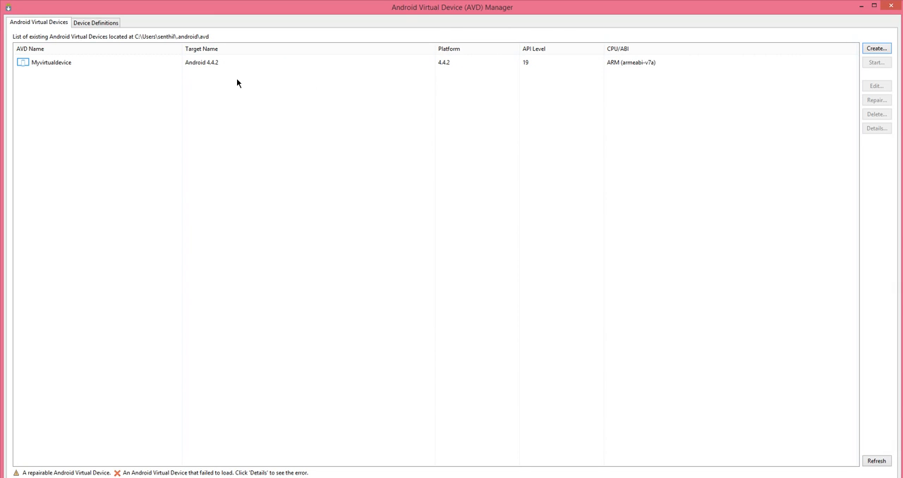
Review Myvirtualdevice's settings, keep the target at Android 4.4.2, and cancel without changes.
click(876, 84)
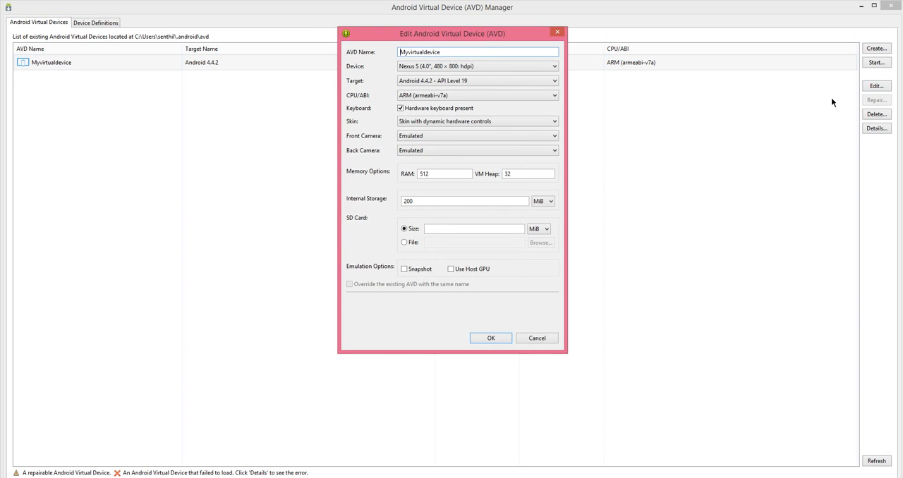
mouse_move(486, 88)
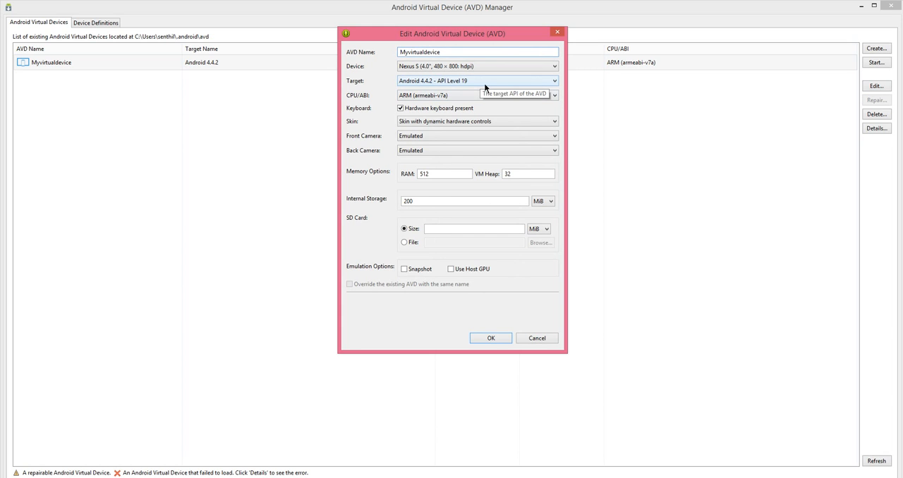
click(555, 80)
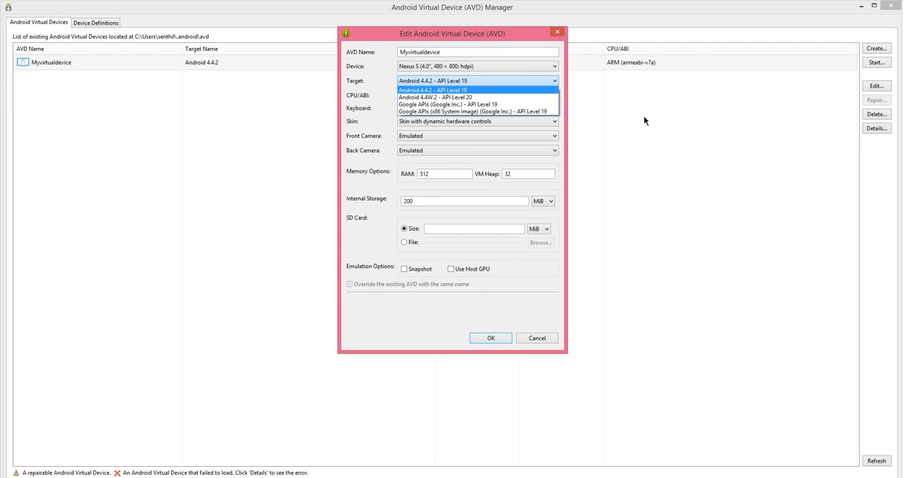
mouse_move(640, 123)
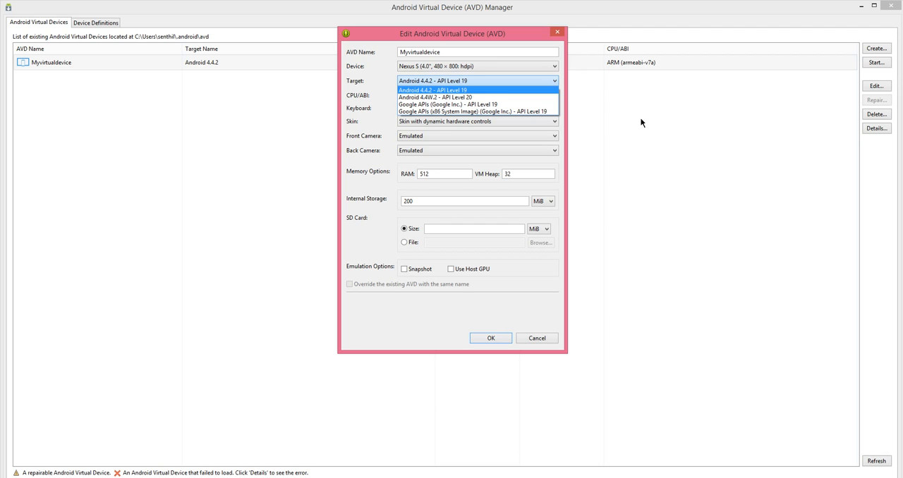
click(432, 90)
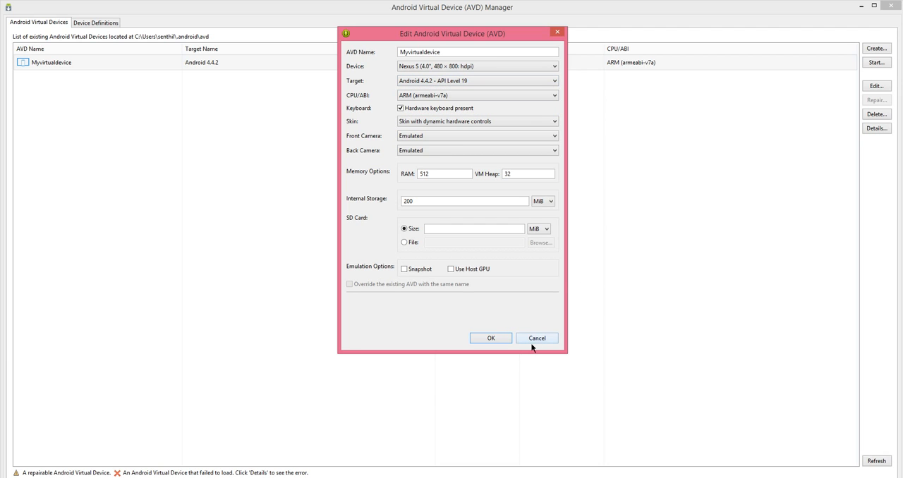
click(536, 338)
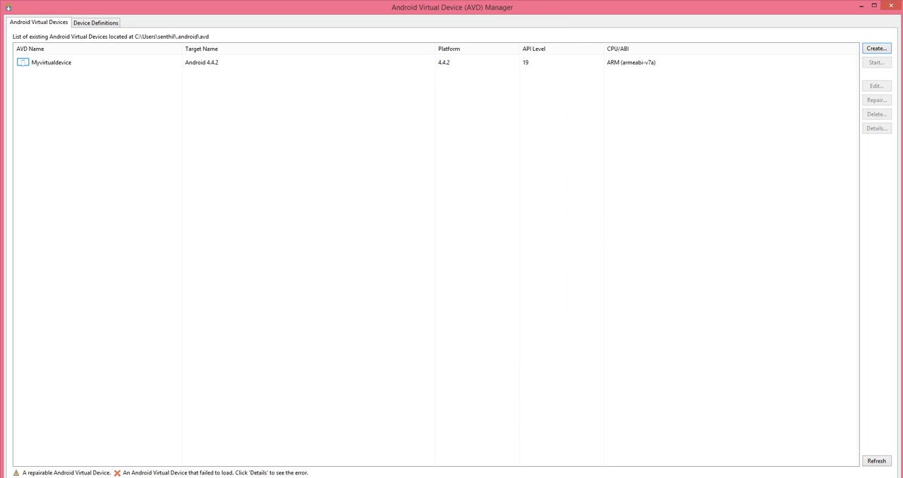
mouse_move(582, 89)
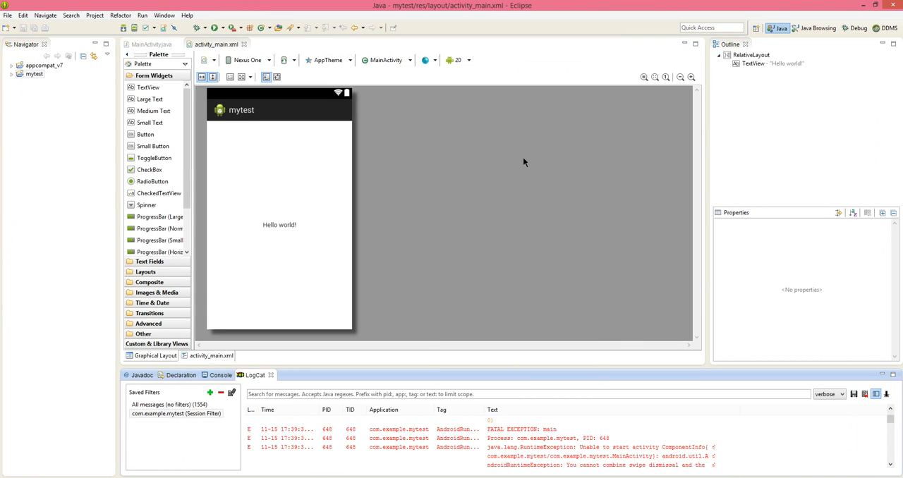
mouse_move(375, 121)
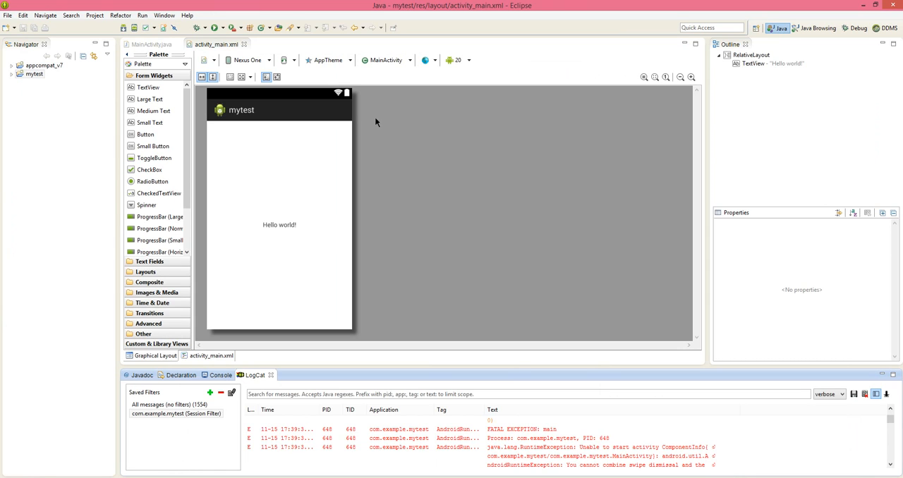
mouse_move(344, 173)
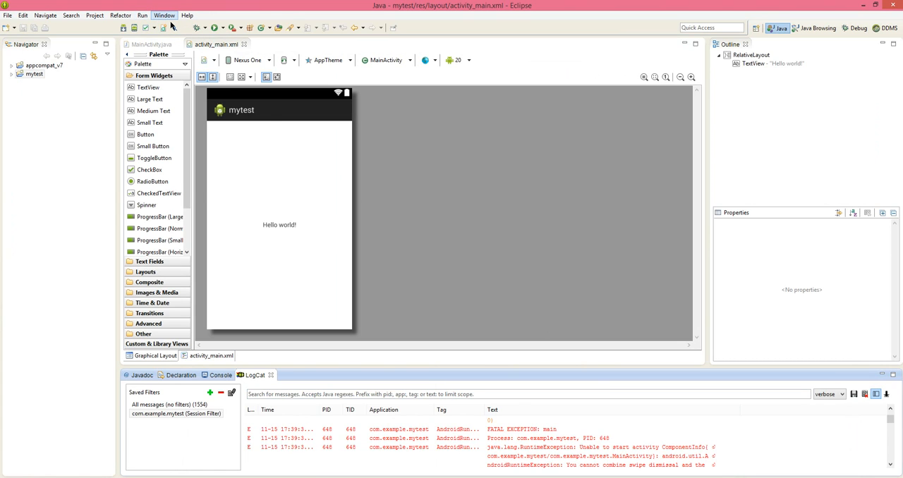
Launch Android SDK Manager and tick Android 4.4.2 (API 19), raising the pending install to 14 packages.
click(164, 14)
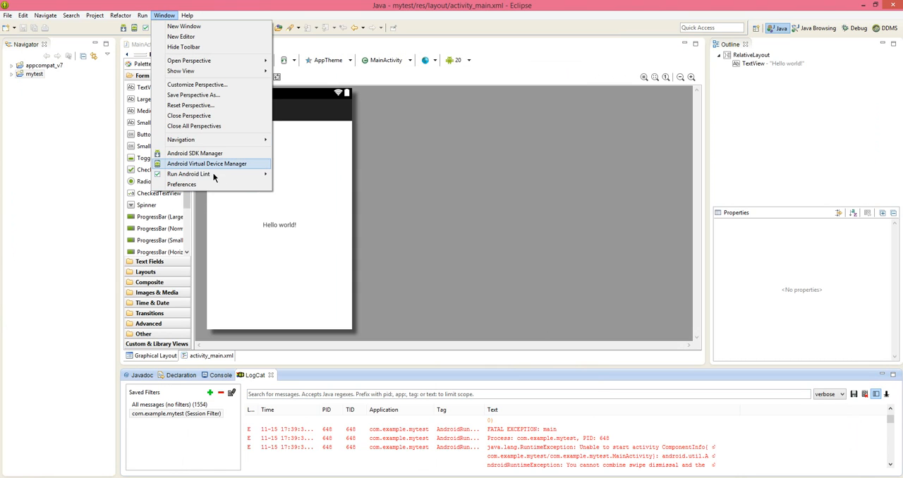
click(195, 152)
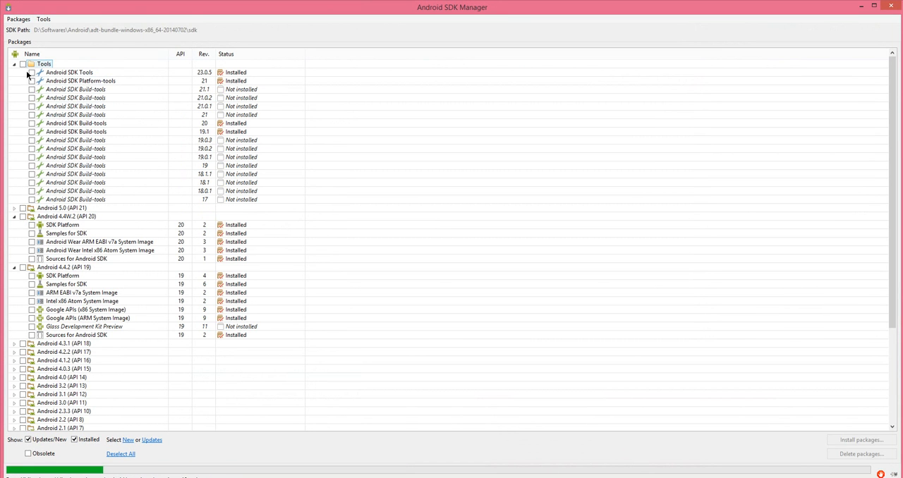
click(14, 64)
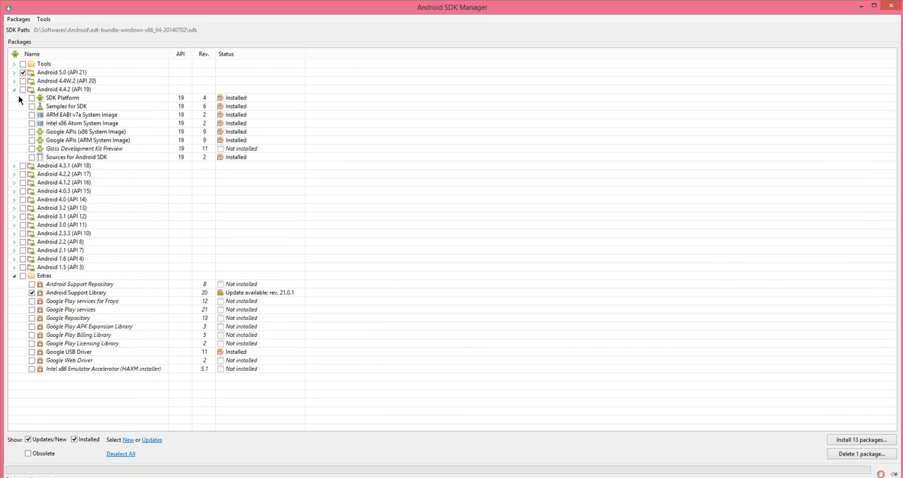
click(14, 89)
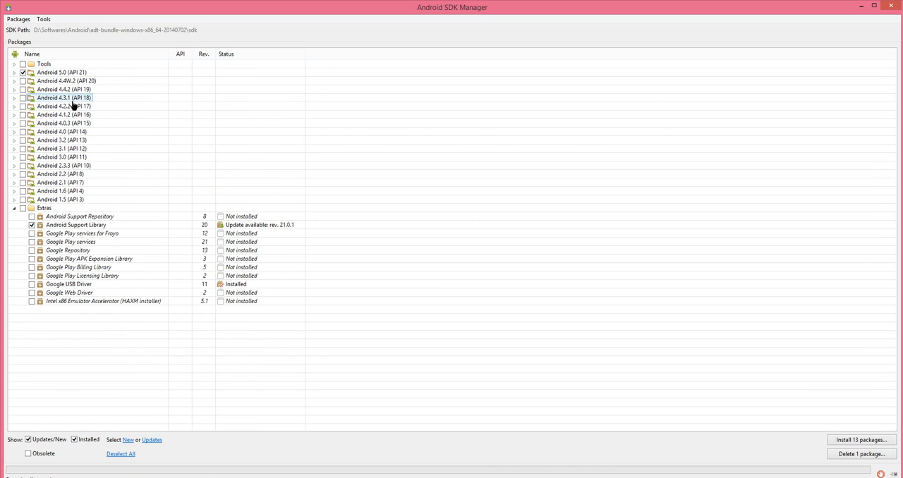
click(64, 89)
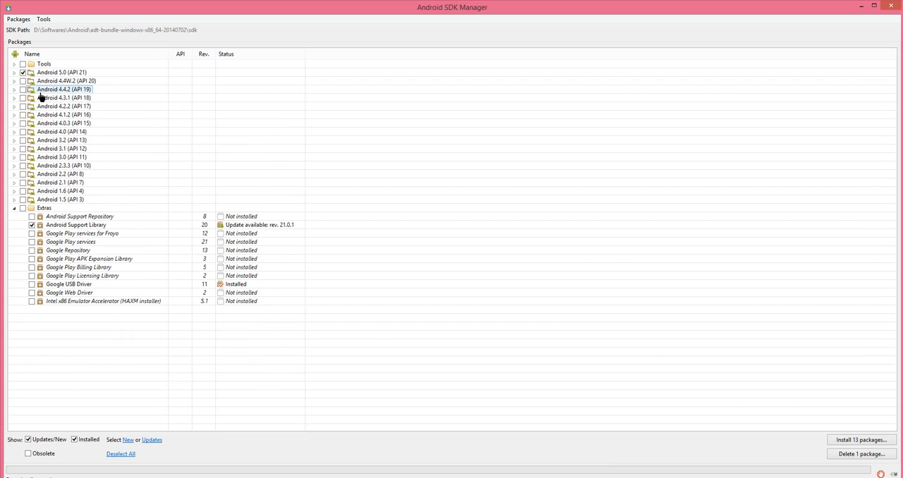
mouse_move(79, 99)
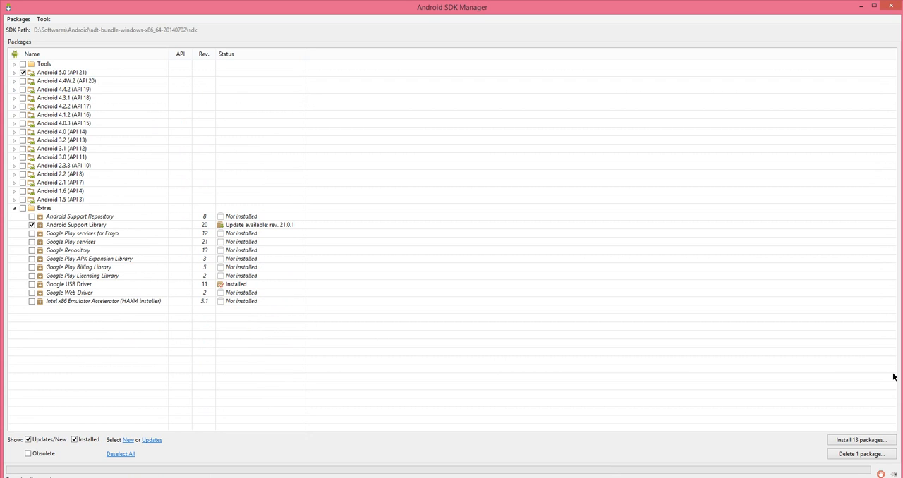
click(62, 97)
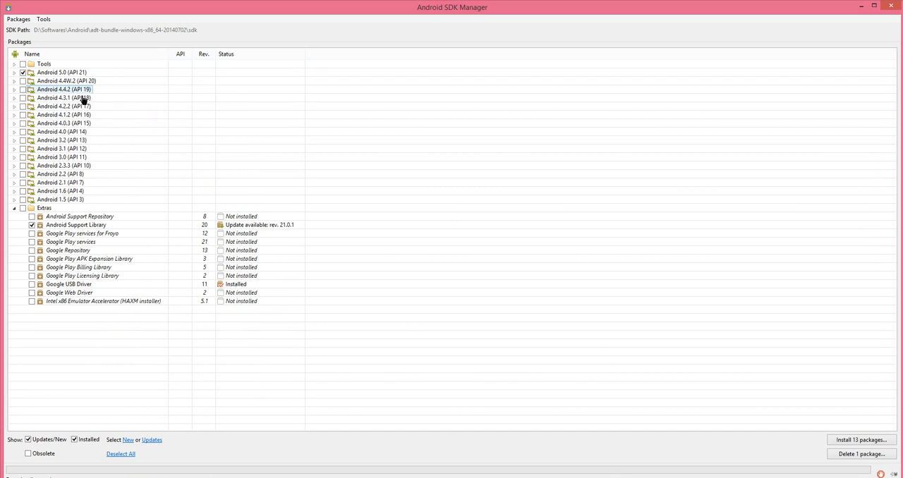
mouse_move(83, 99)
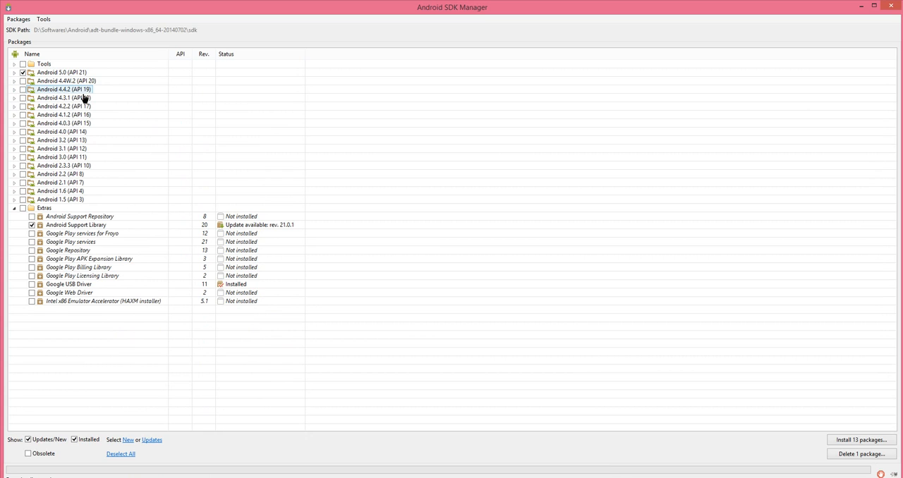
mouse_move(85, 99)
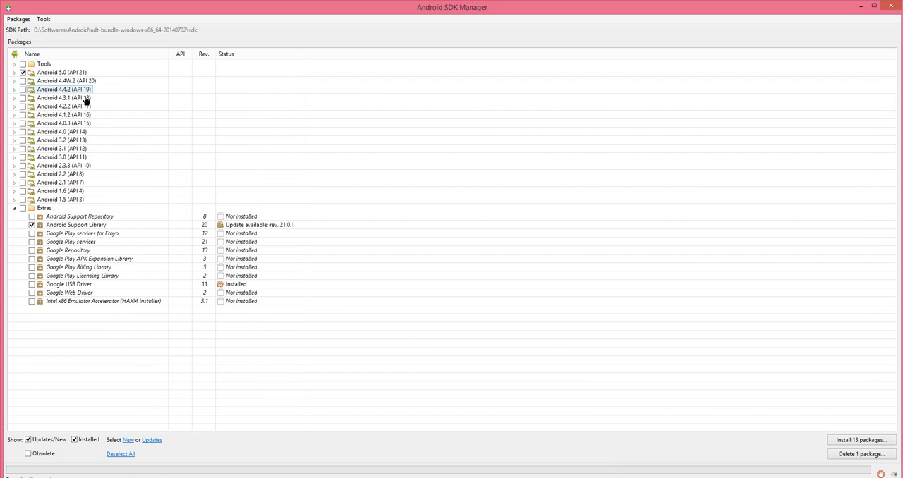
click(64, 99)
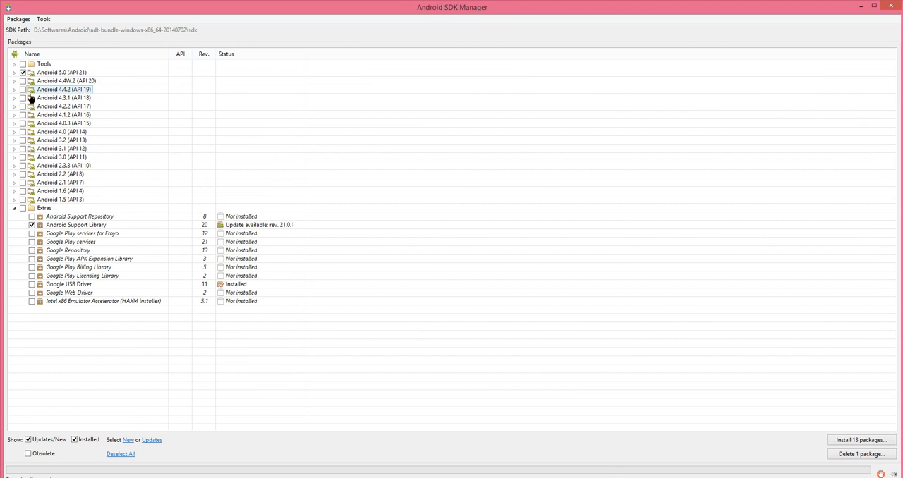
mouse_move(32, 101)
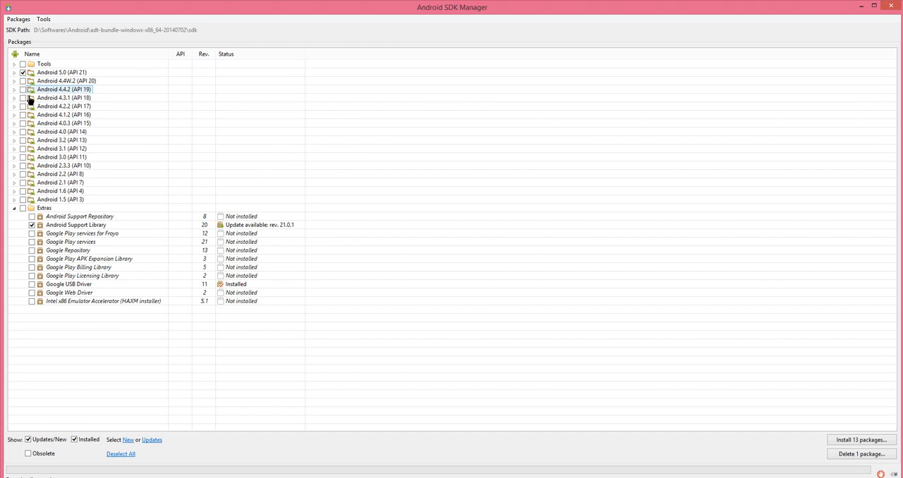
click(23, 90)
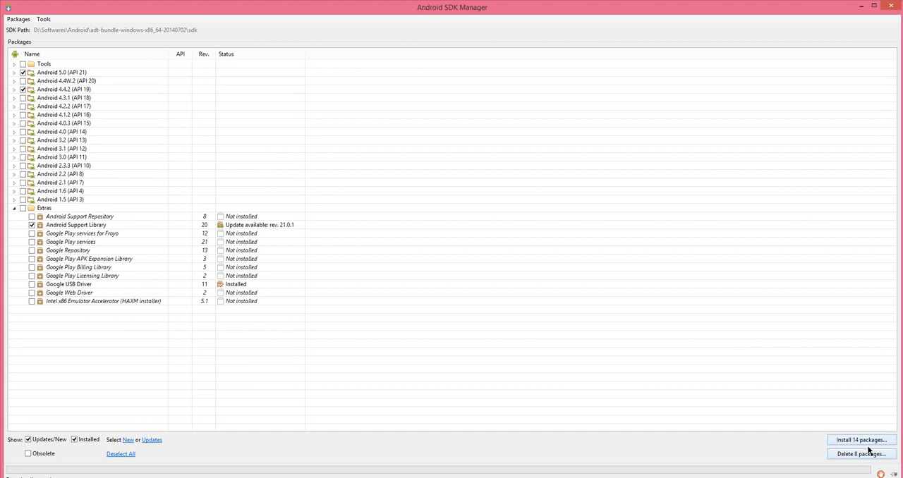
mouse_move(773, 330)
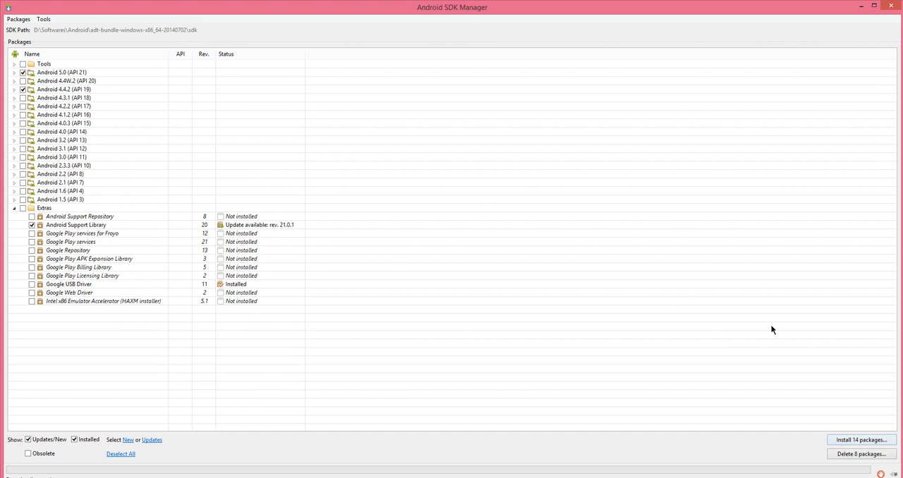
Install the 14 selected packages, accepting the licences for all of them.
click(861, 440)
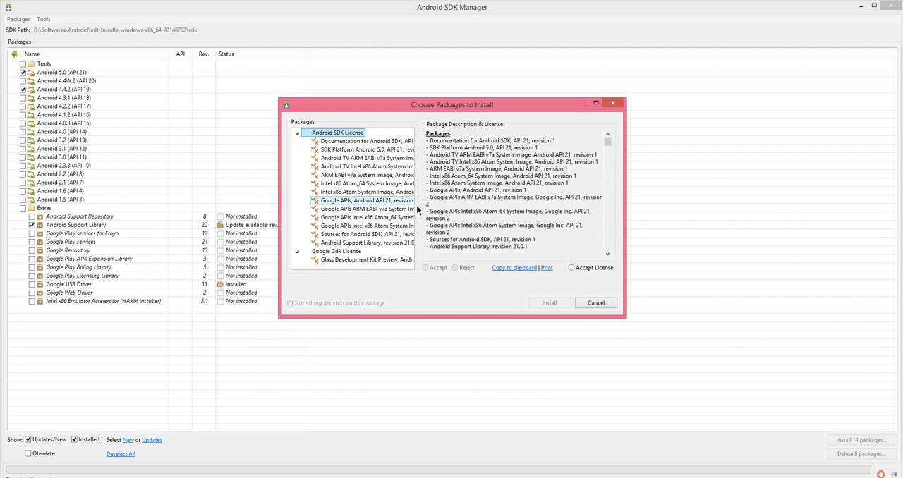
mouse_move(571, 268)
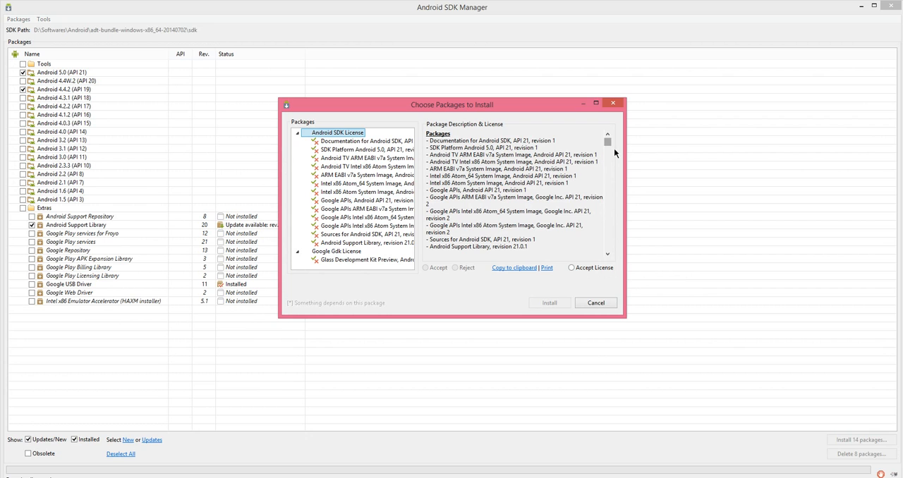
click(572, 268)
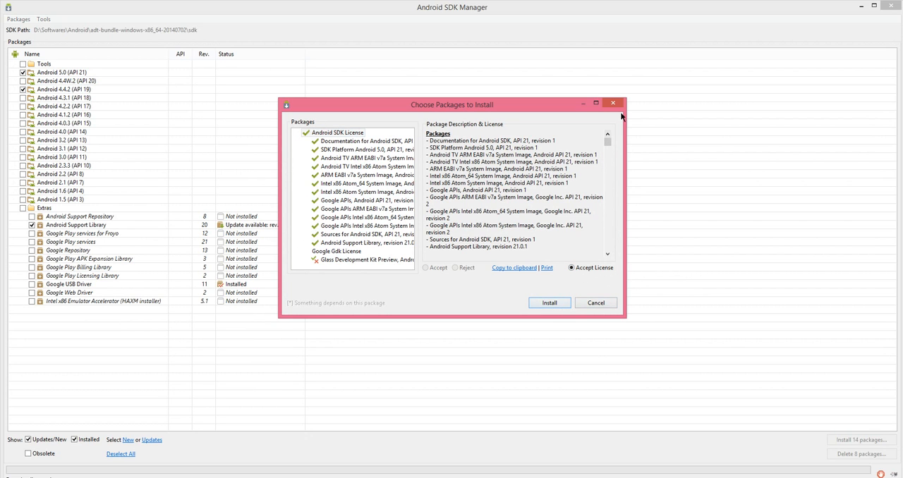
click(596, 302)
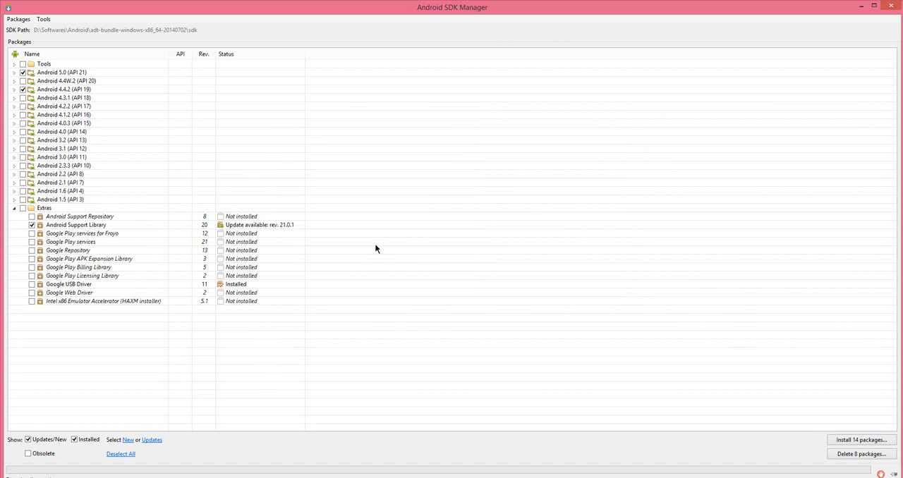
mouse_move(381, 251)
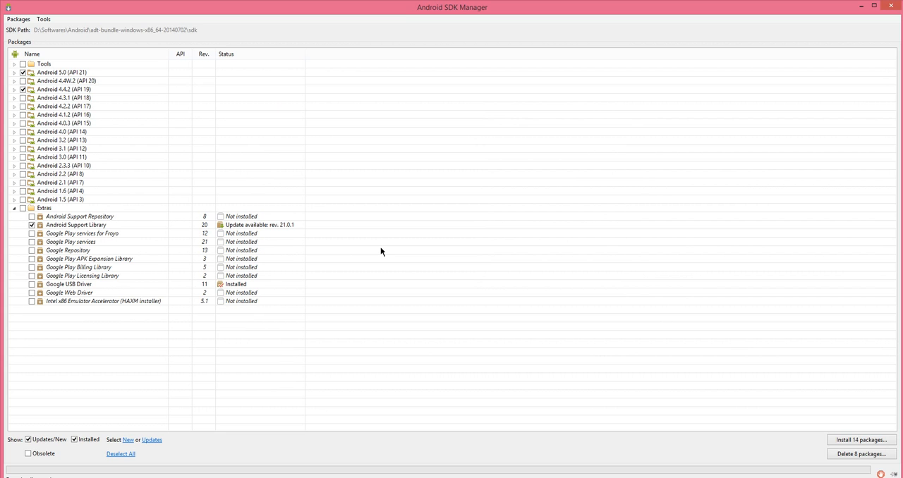
mouse_move(849, 25)
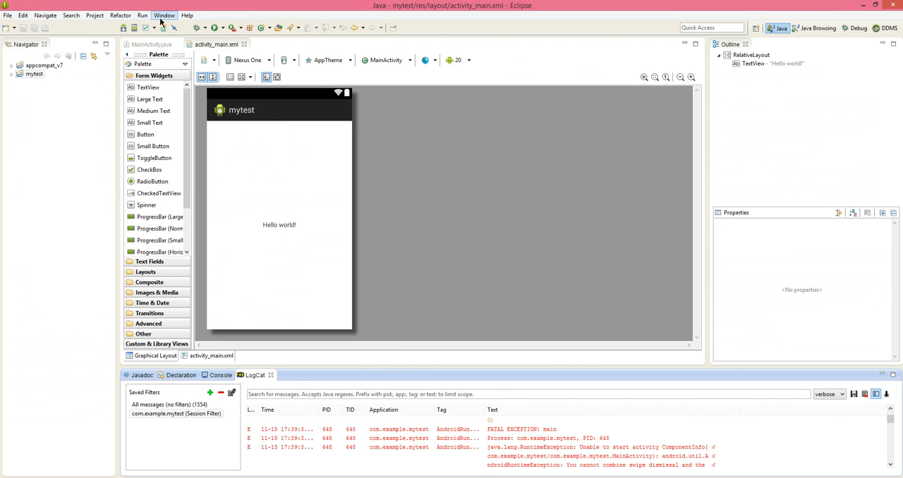
click(164, 14)
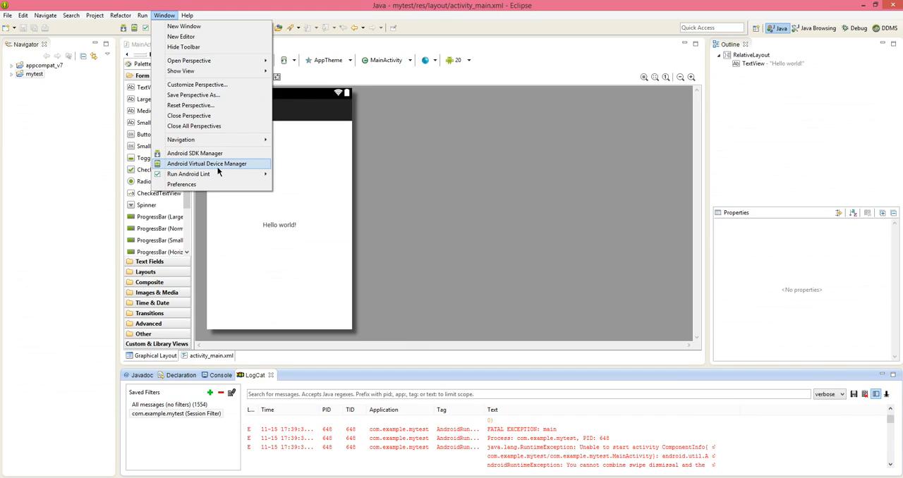
click(206, 164)
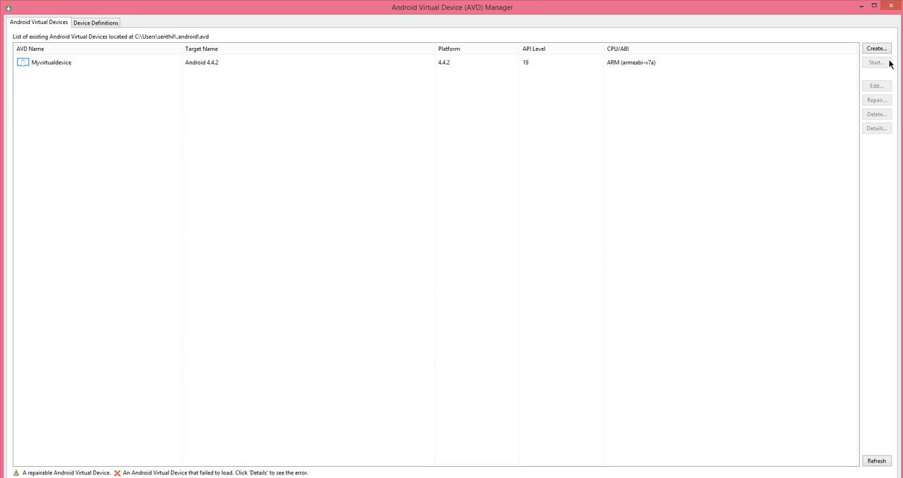
click(876, 84)
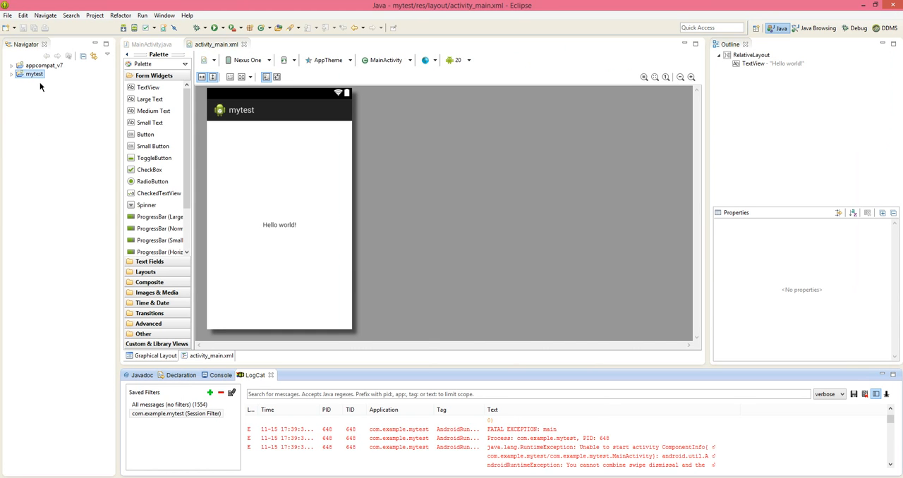
right_click(34, 73)
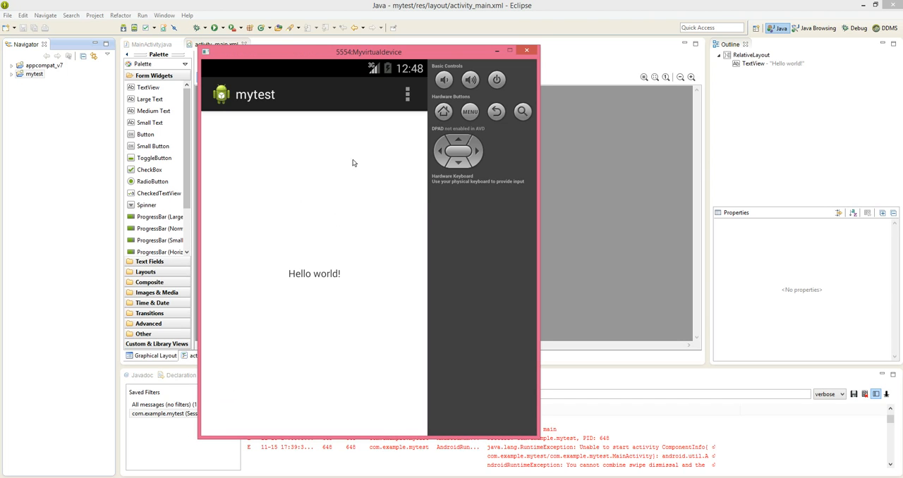
mouse_move(353, 183)
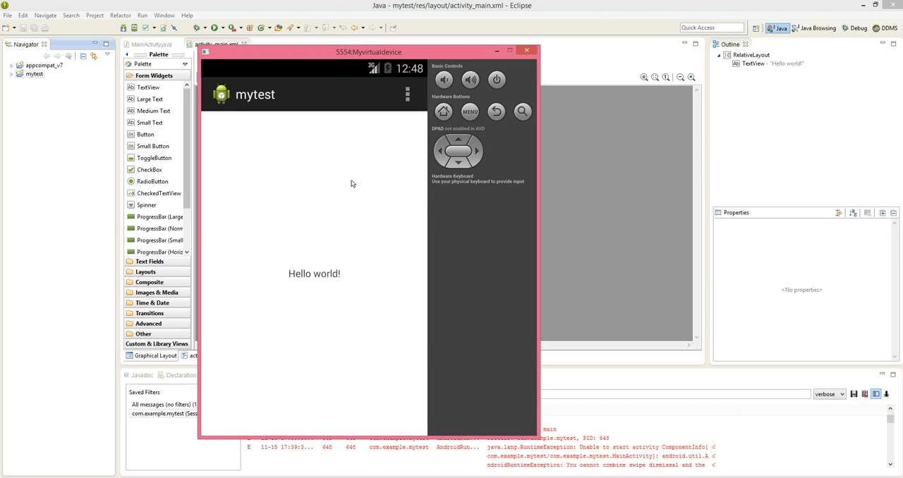
mouse_move(275, 145)
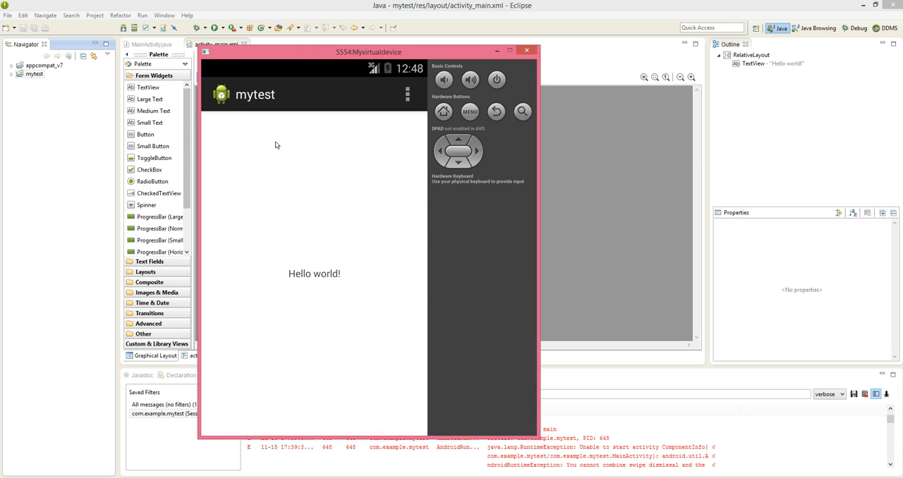
mouse_move(350, 288)
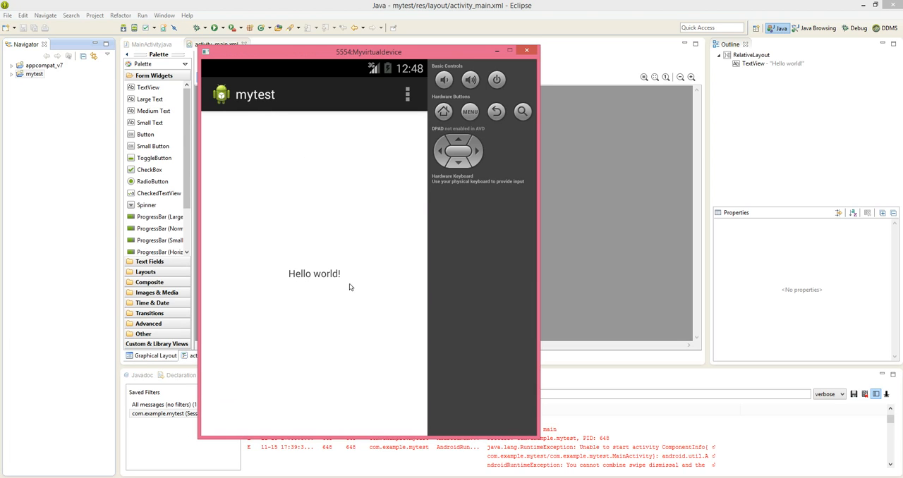
mouse_move(463, 188)
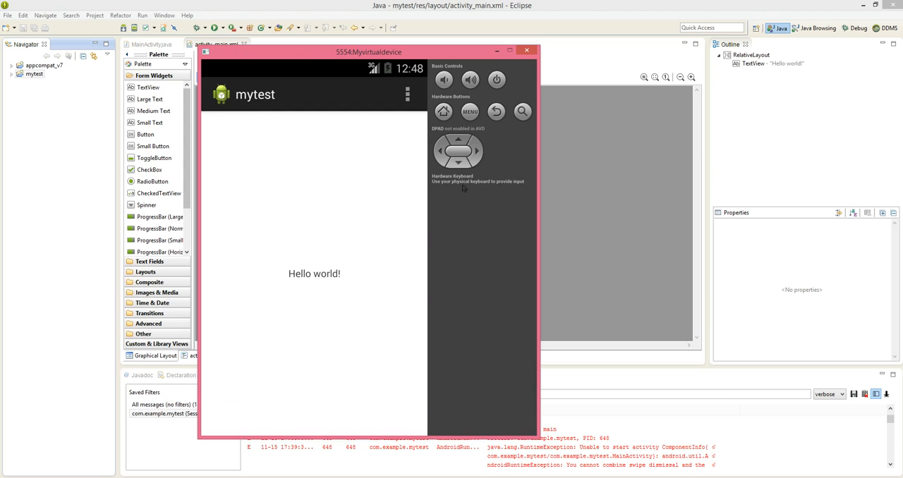
mouse_move(365, 163)
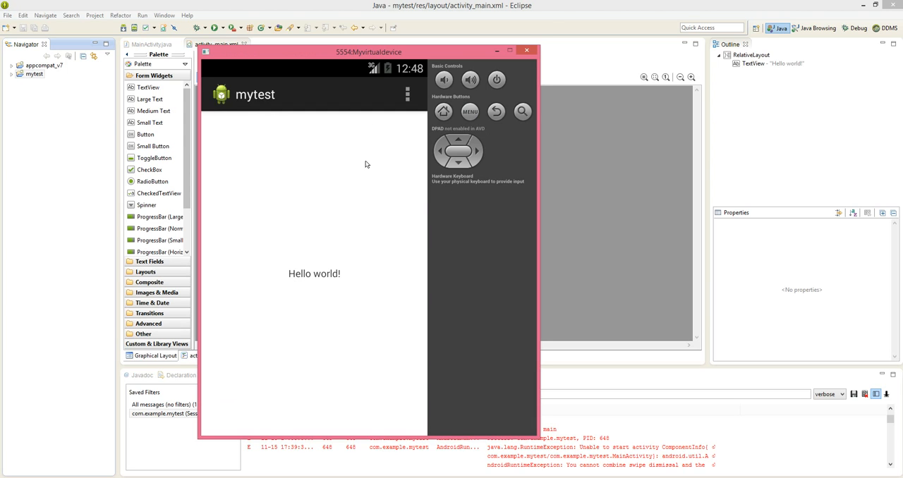